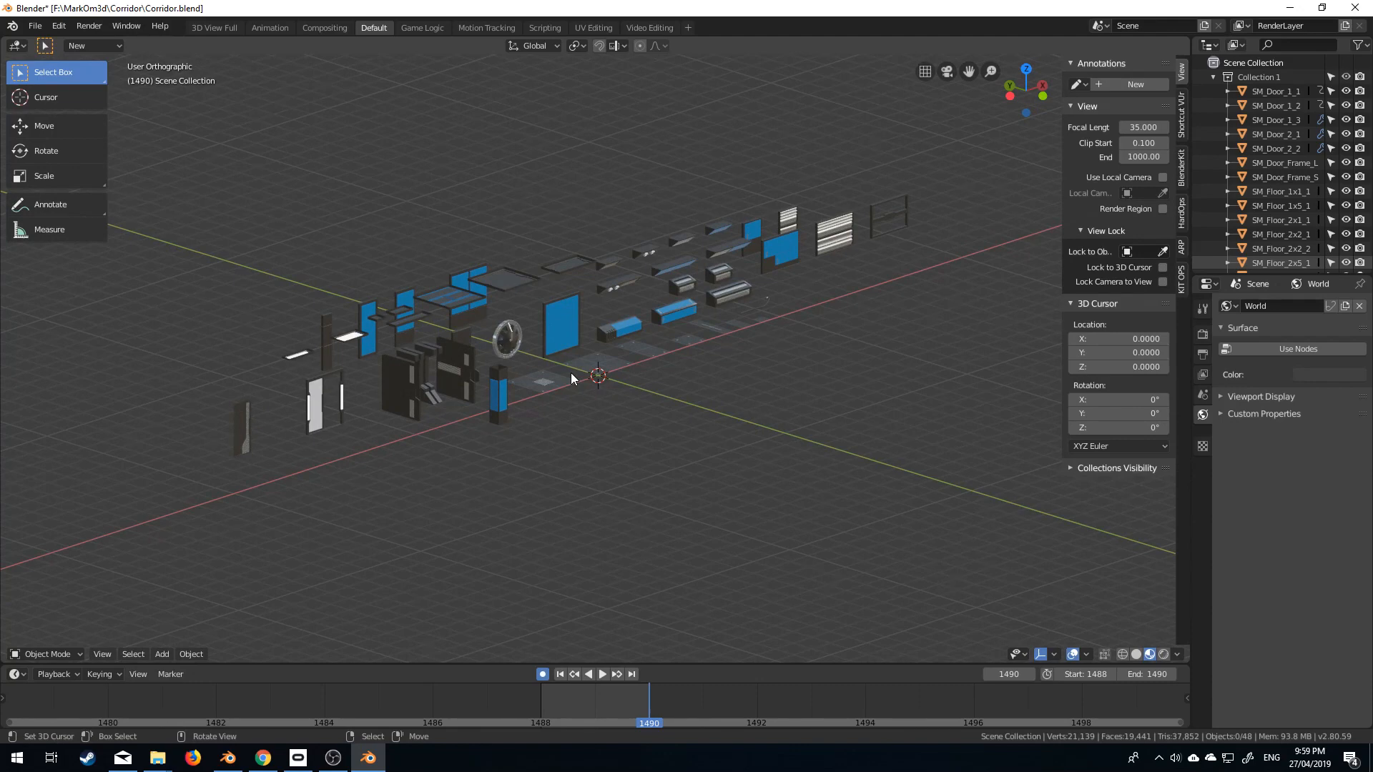
pyautogui.moveTo(667, 354)
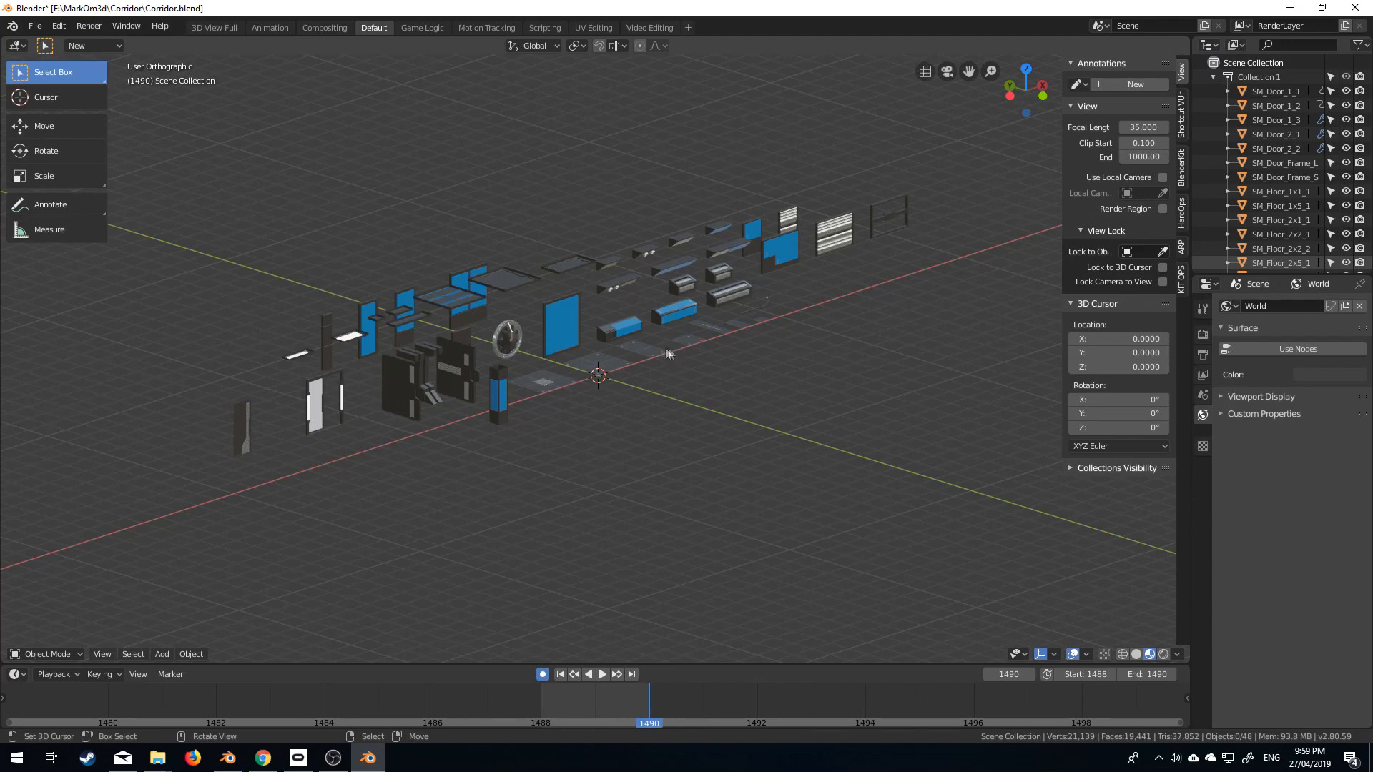
pyautogui.moveTo(573, 378)
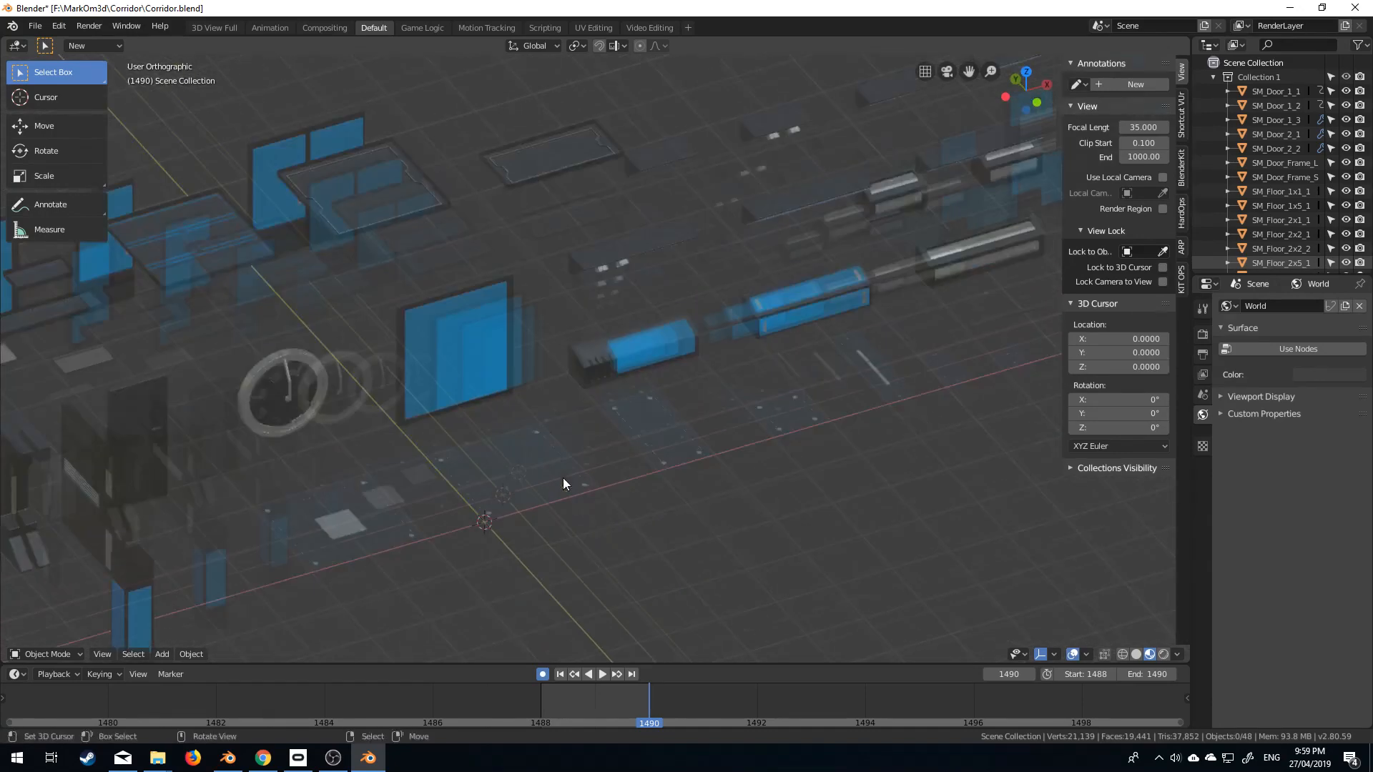
# Step: Duplicate a floor tile and place the copies beside the existing floor layout
pyautogui.click(394, 460)
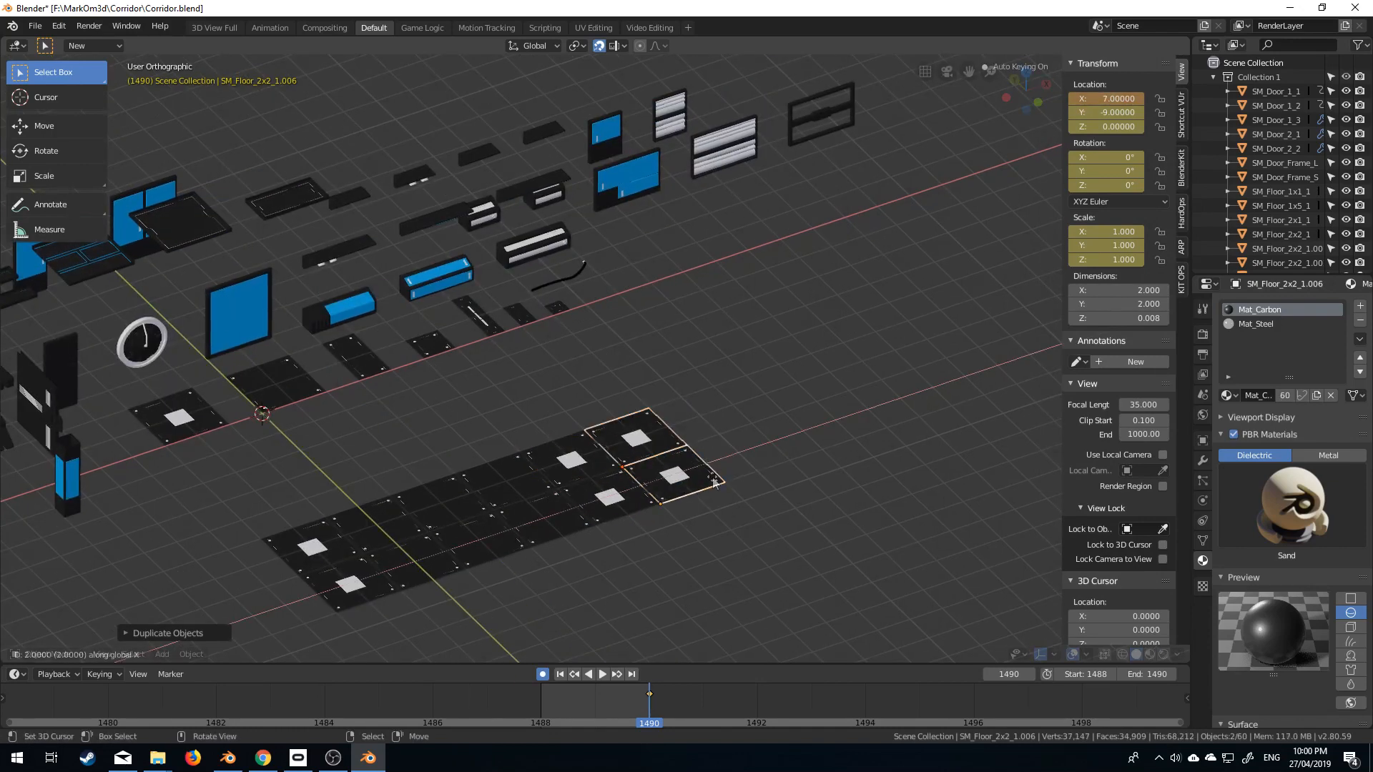
pyautogui.moveTo(683, 477); pyautogui.dragTo(744, 473)
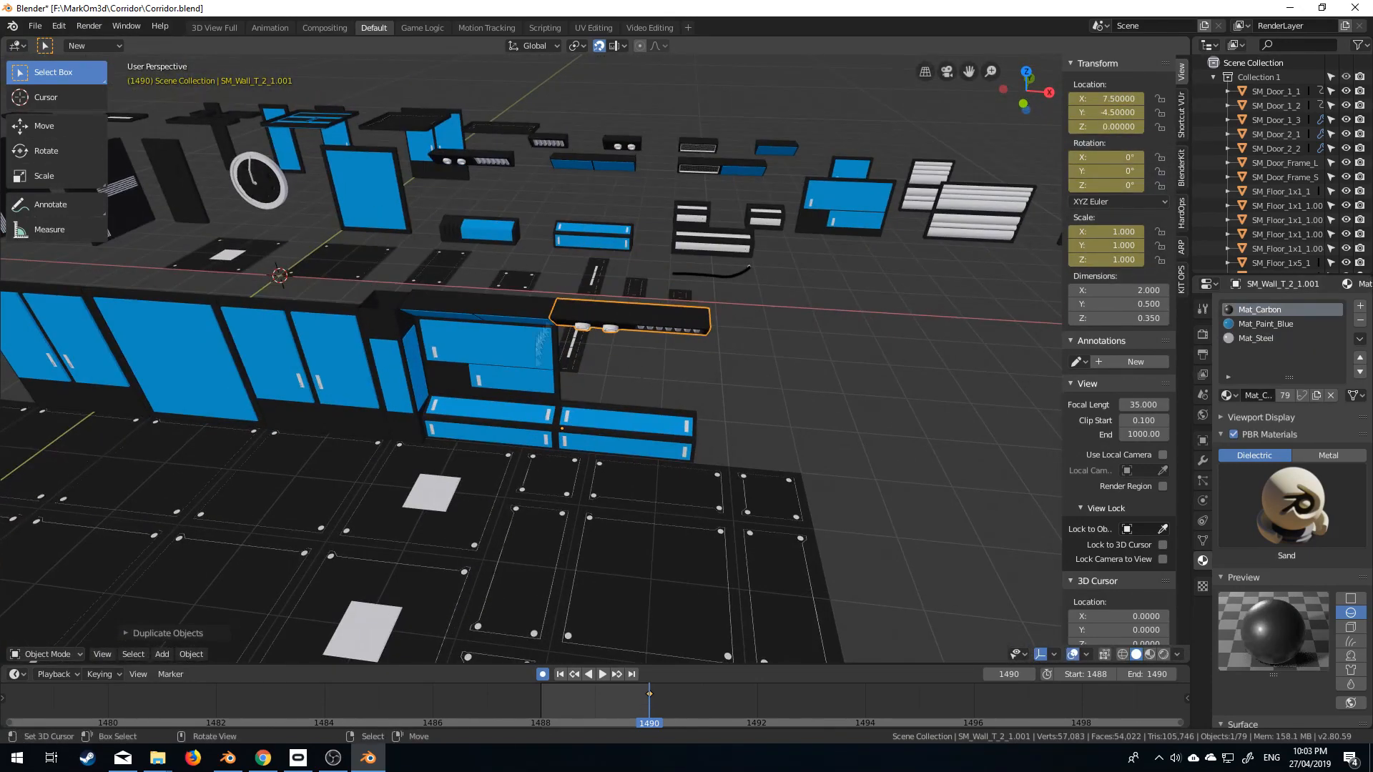
# Step: Move a duplicated wall piece into place along the floor
pyautogui.moveTo(621, 320); pyautogui.dragTo(771, 394)
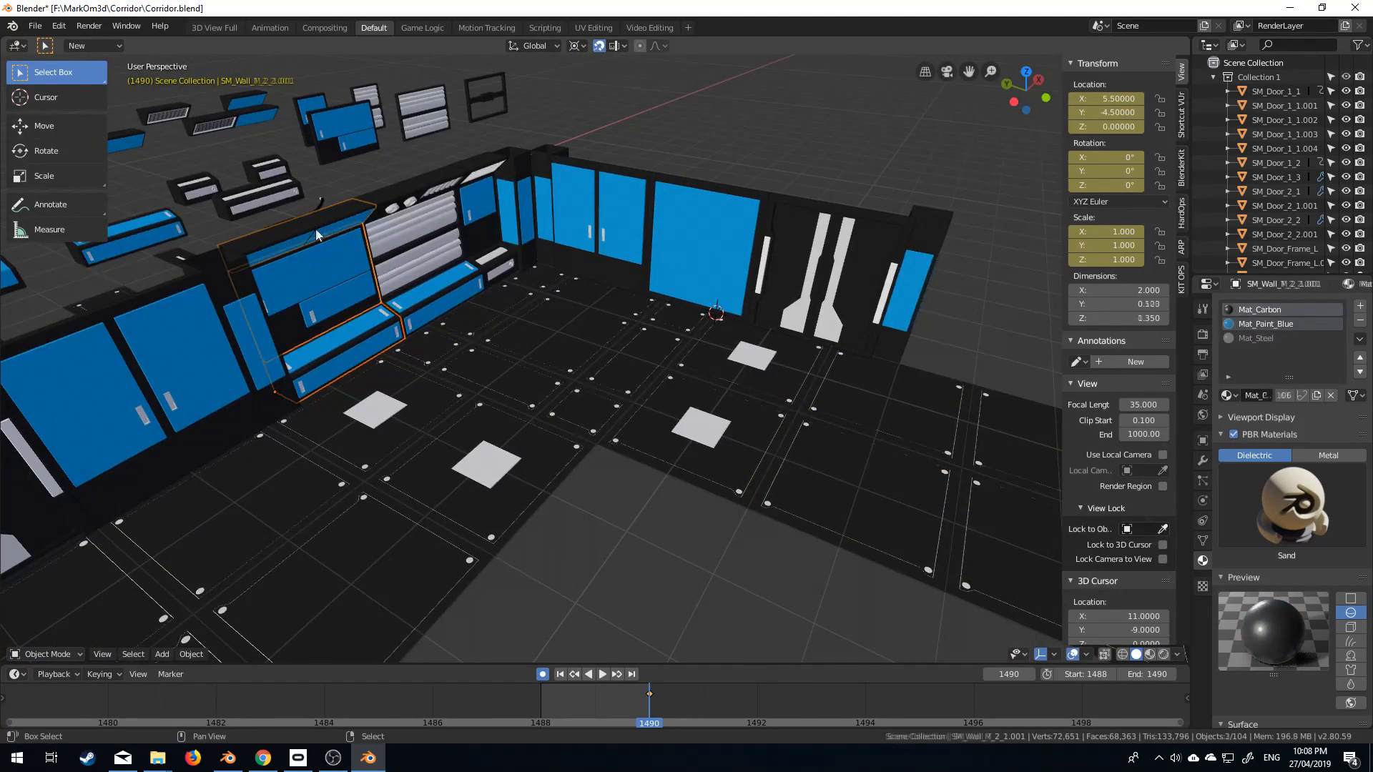
pyautogui.click(575, 46)
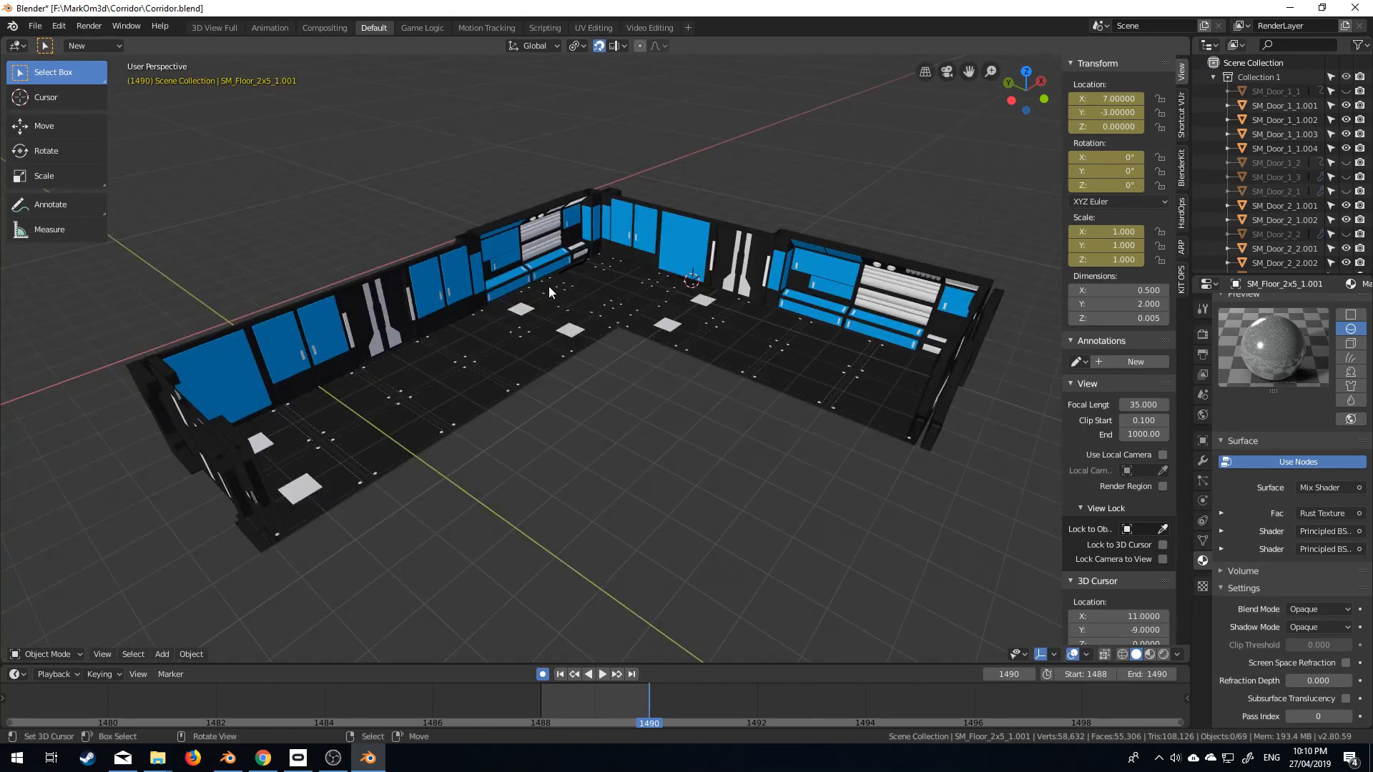
pyautogui.moveTo(357, 528)
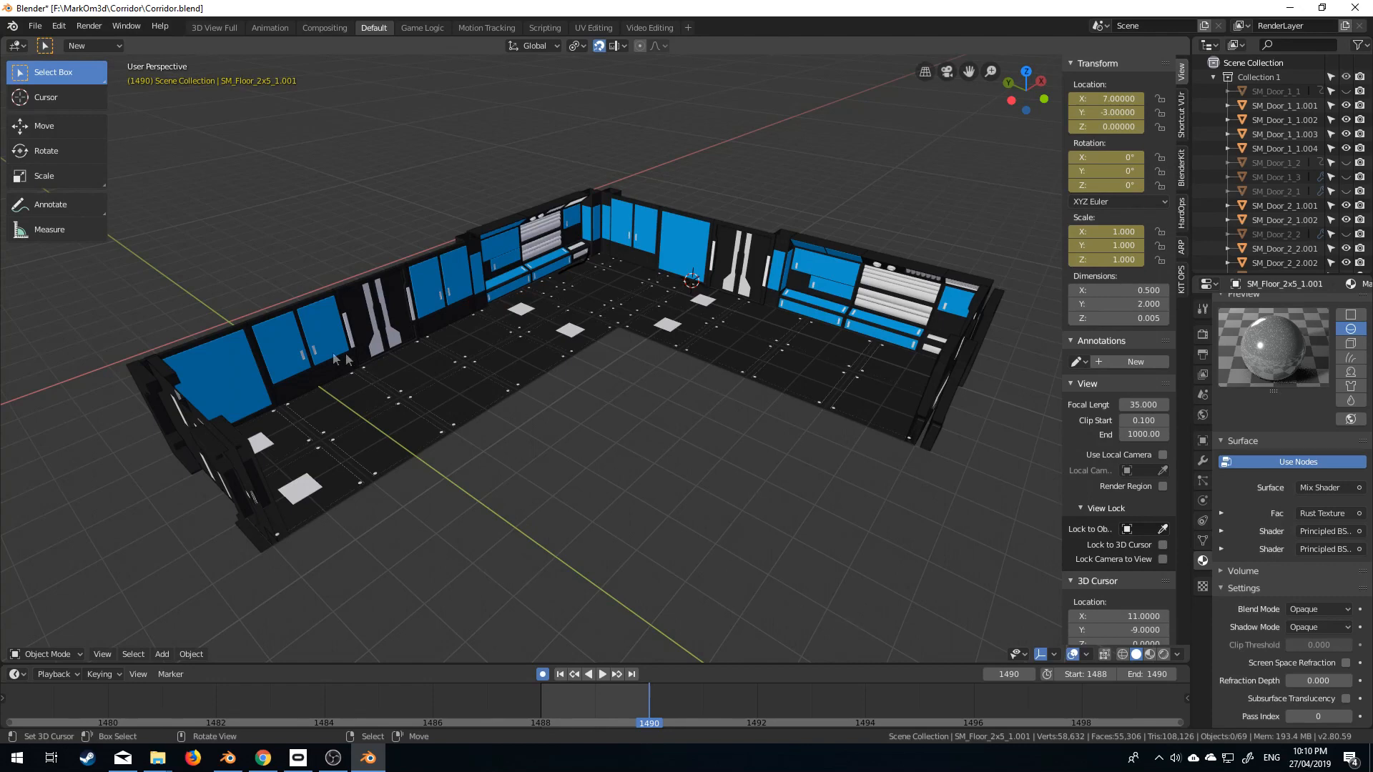
pyautogui.moveTo(749, 238)
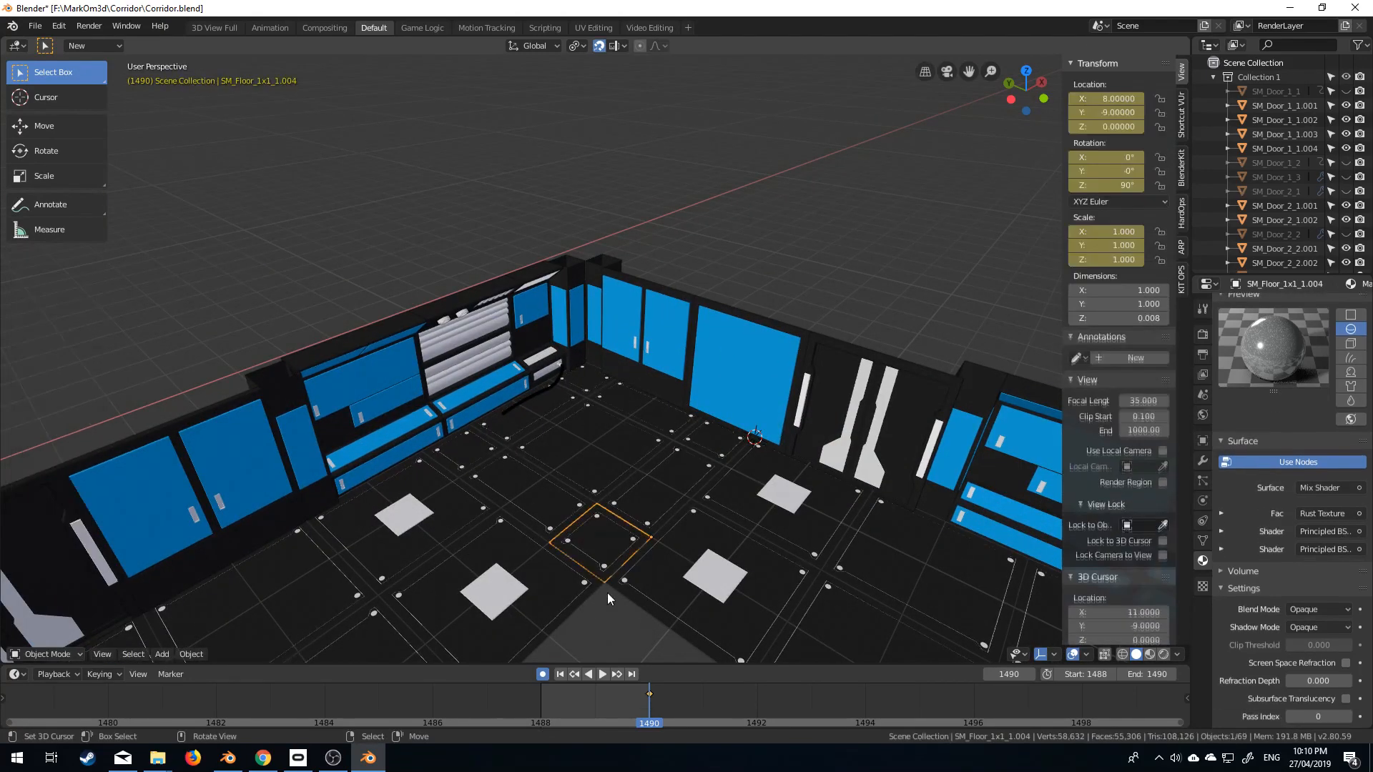
# Step: Frame the whole corridor in view and bring up the Add menu
pyautogui.press('Tab')
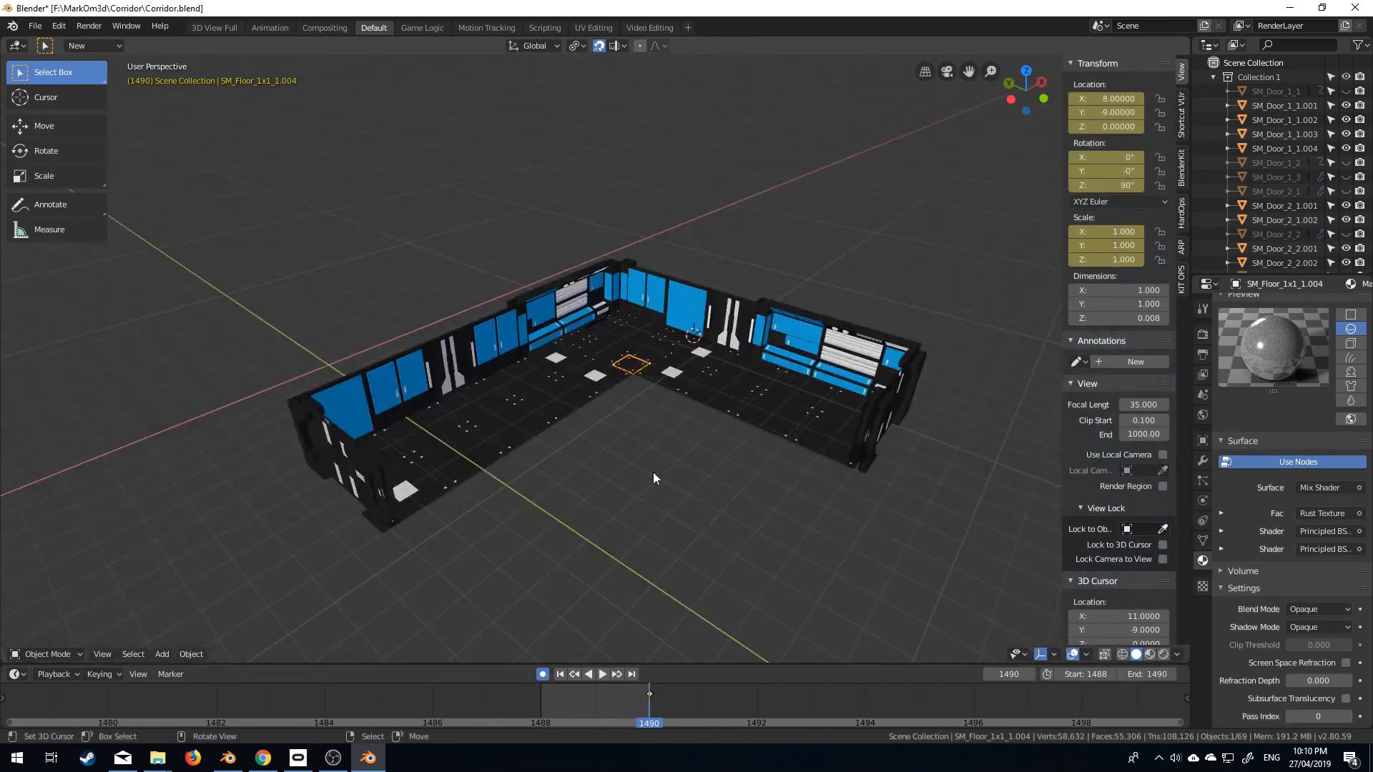
pyautogui.click(161, 654)
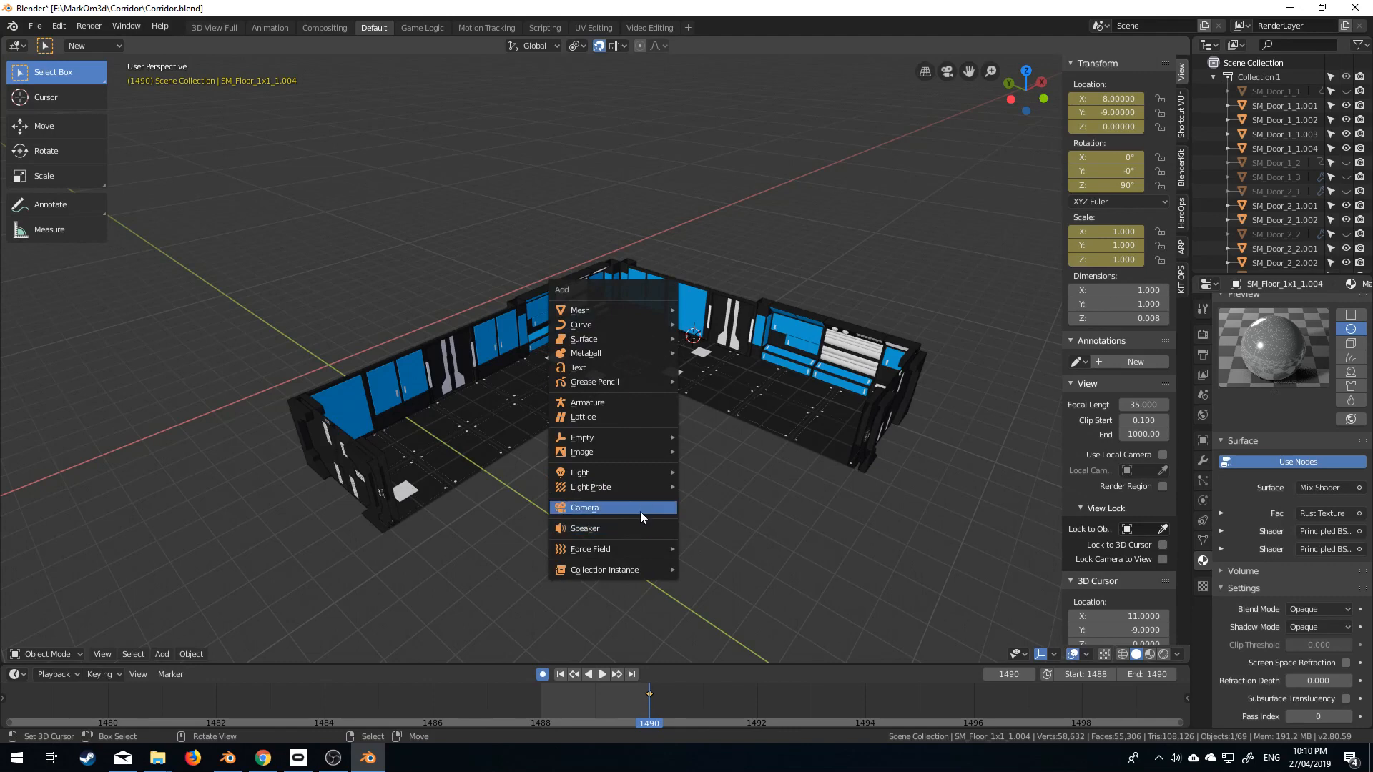
# Step: Add a camera, clear its location, and place it at 4, -19, 7 rotated 60, 0, -45
pyautogui.click(585, 507)
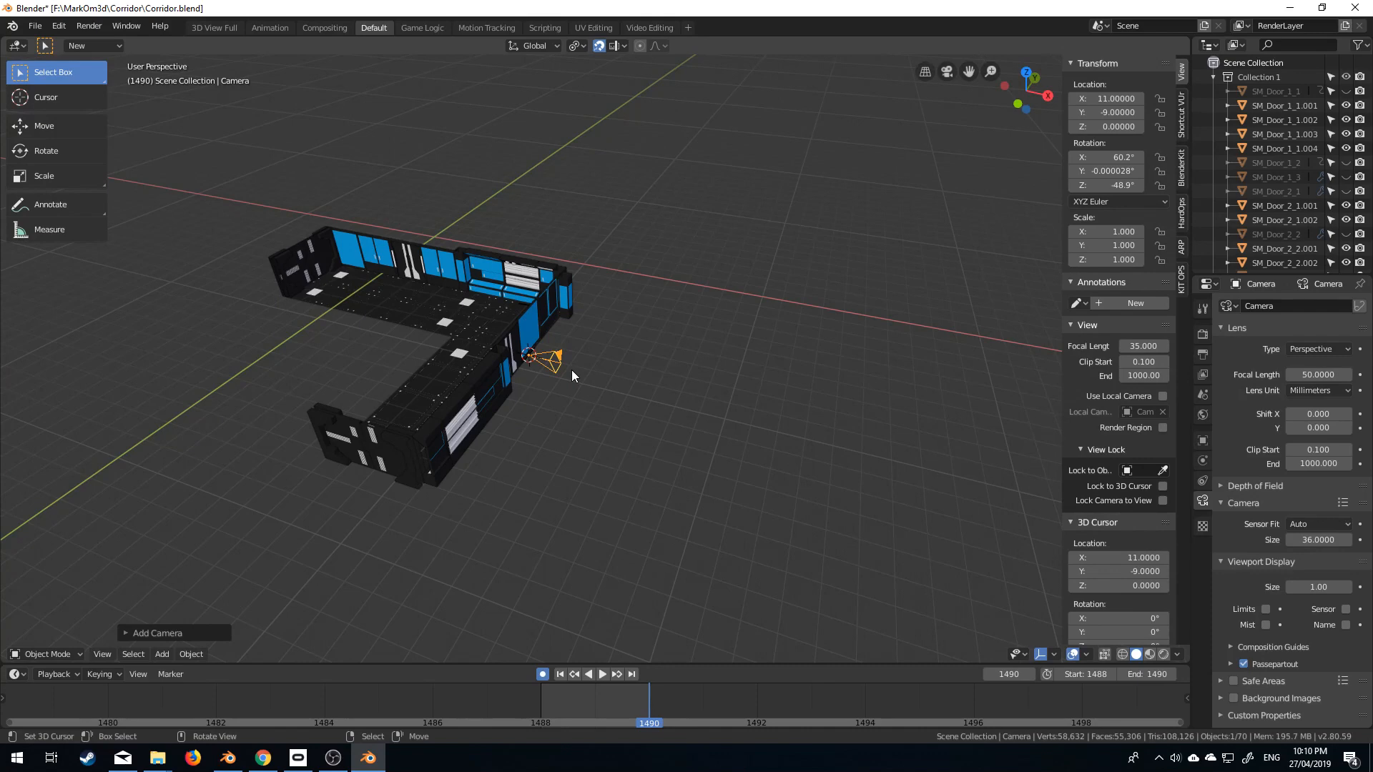
pyautogui.press('alt+g')
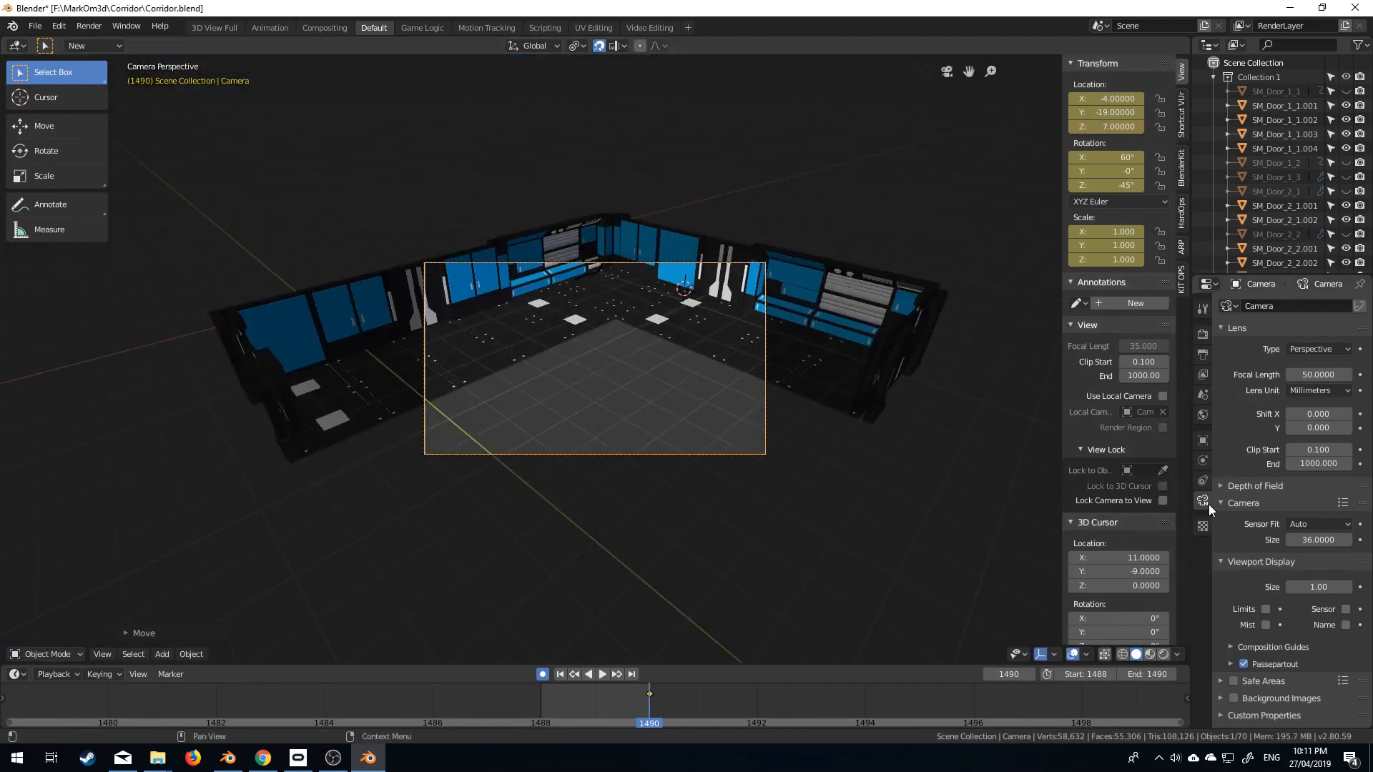
pyautogui.moveTo(1311, 349)
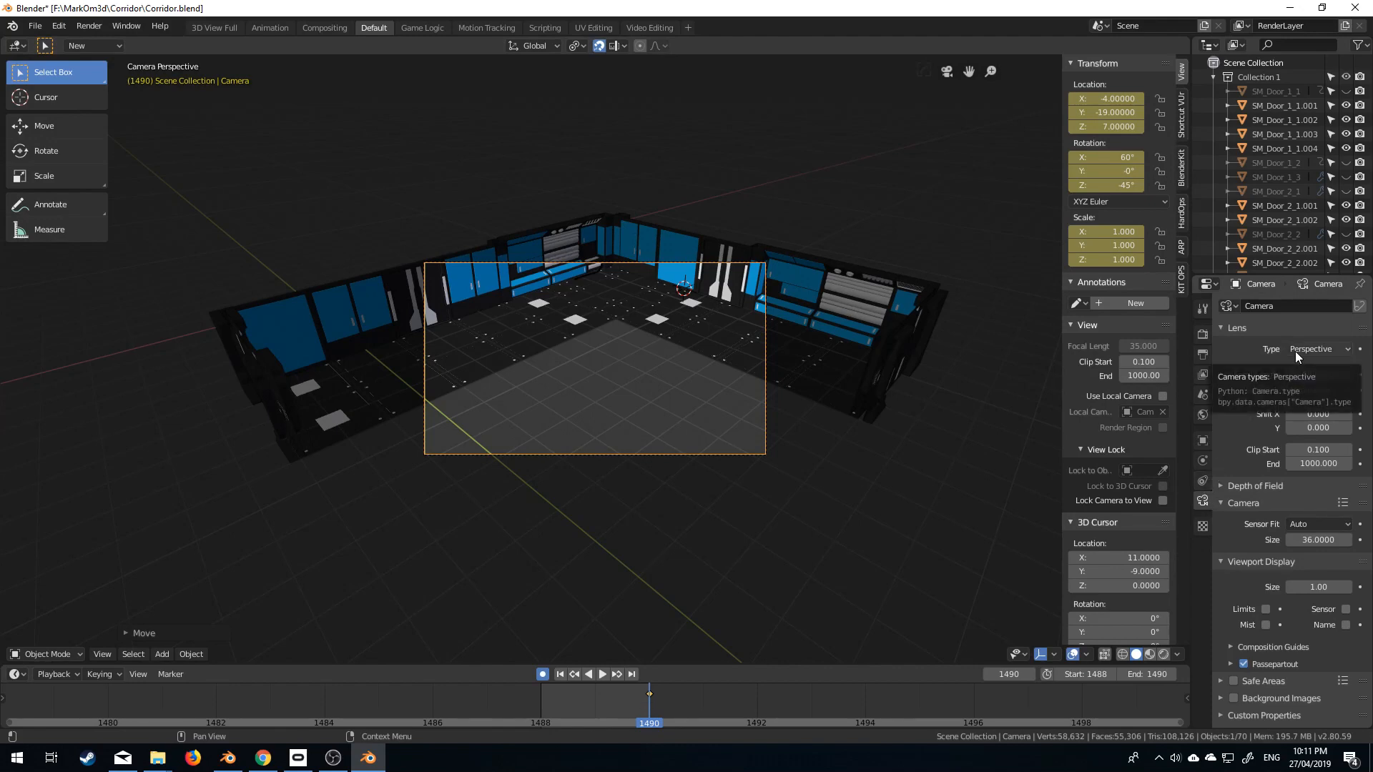
# Step: Set the camera lens type to Orthographic with scale 21.1
pyautogui.click(1314, 348)
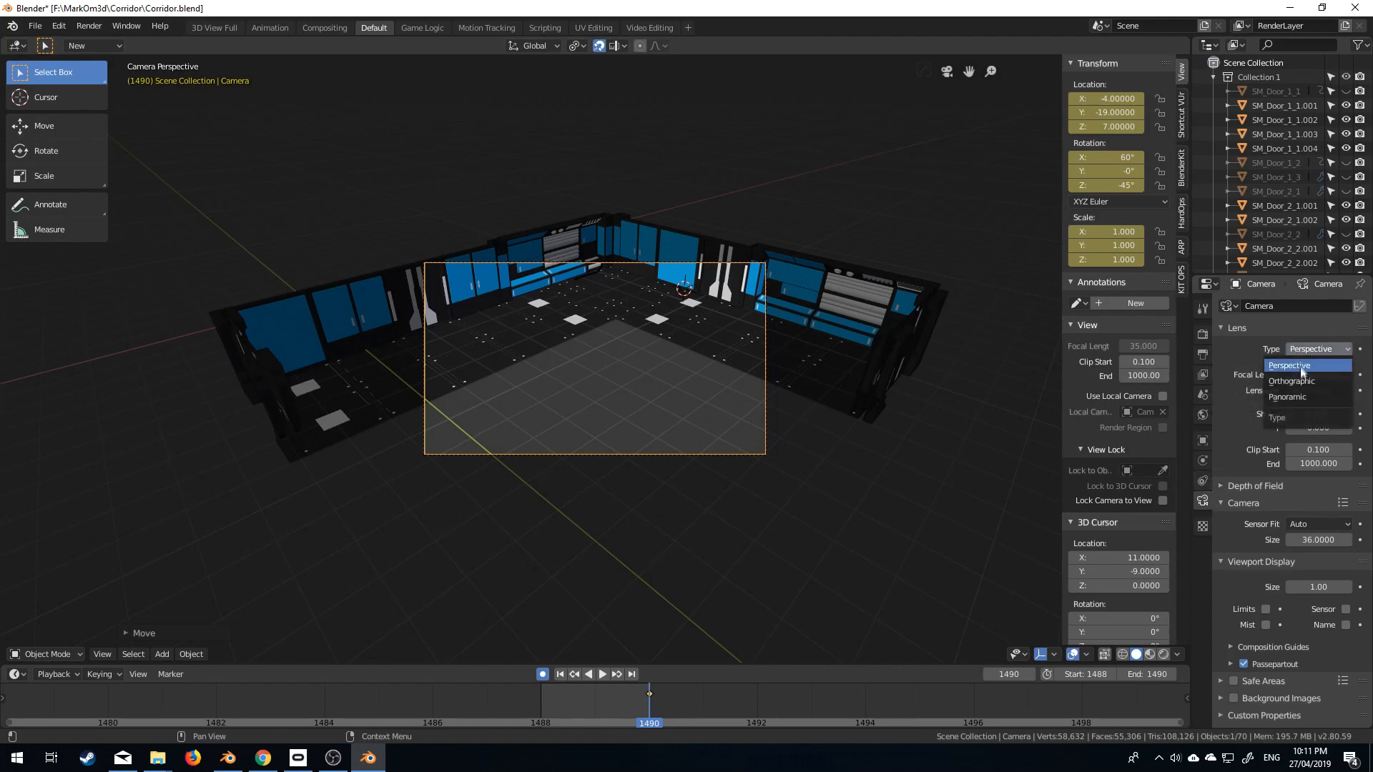
pyautogui.click(1291, 381)
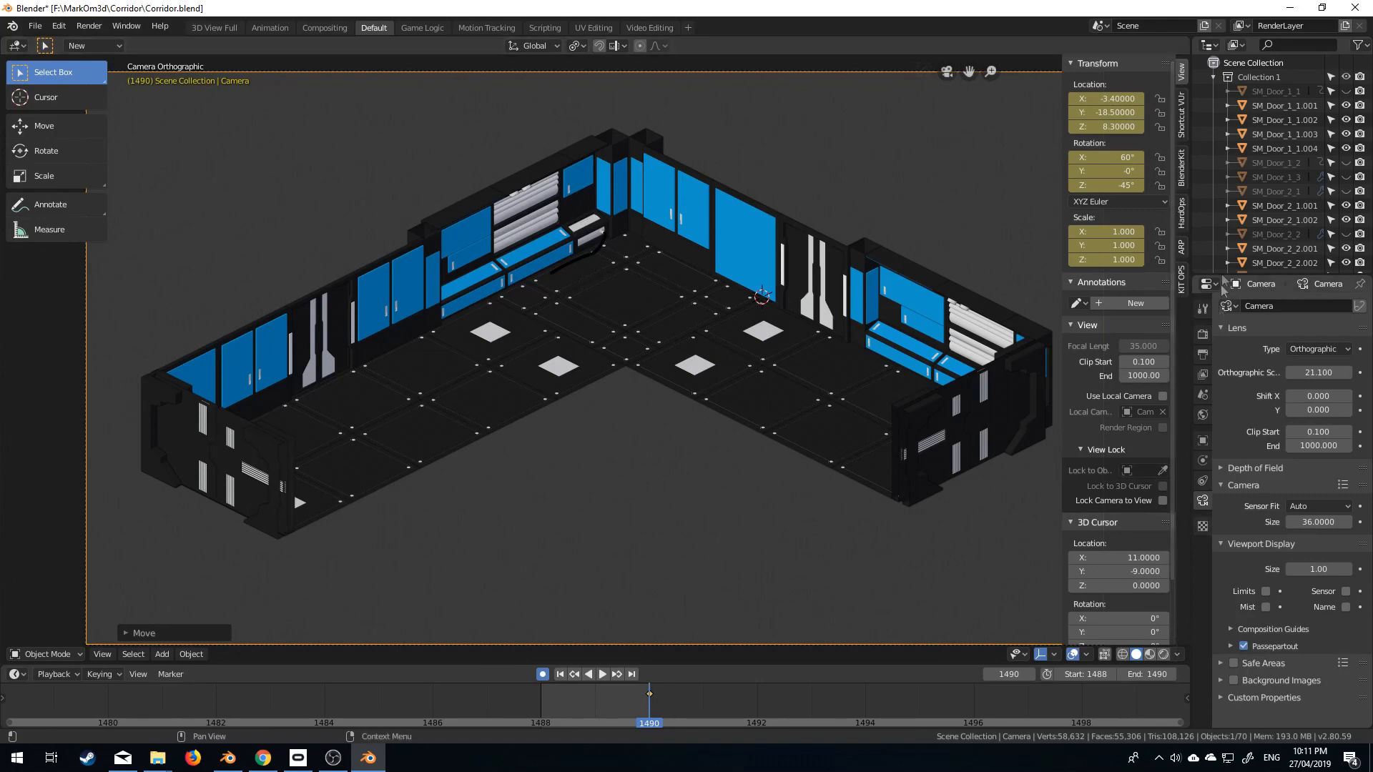
pyautogui.click(1203, 334)
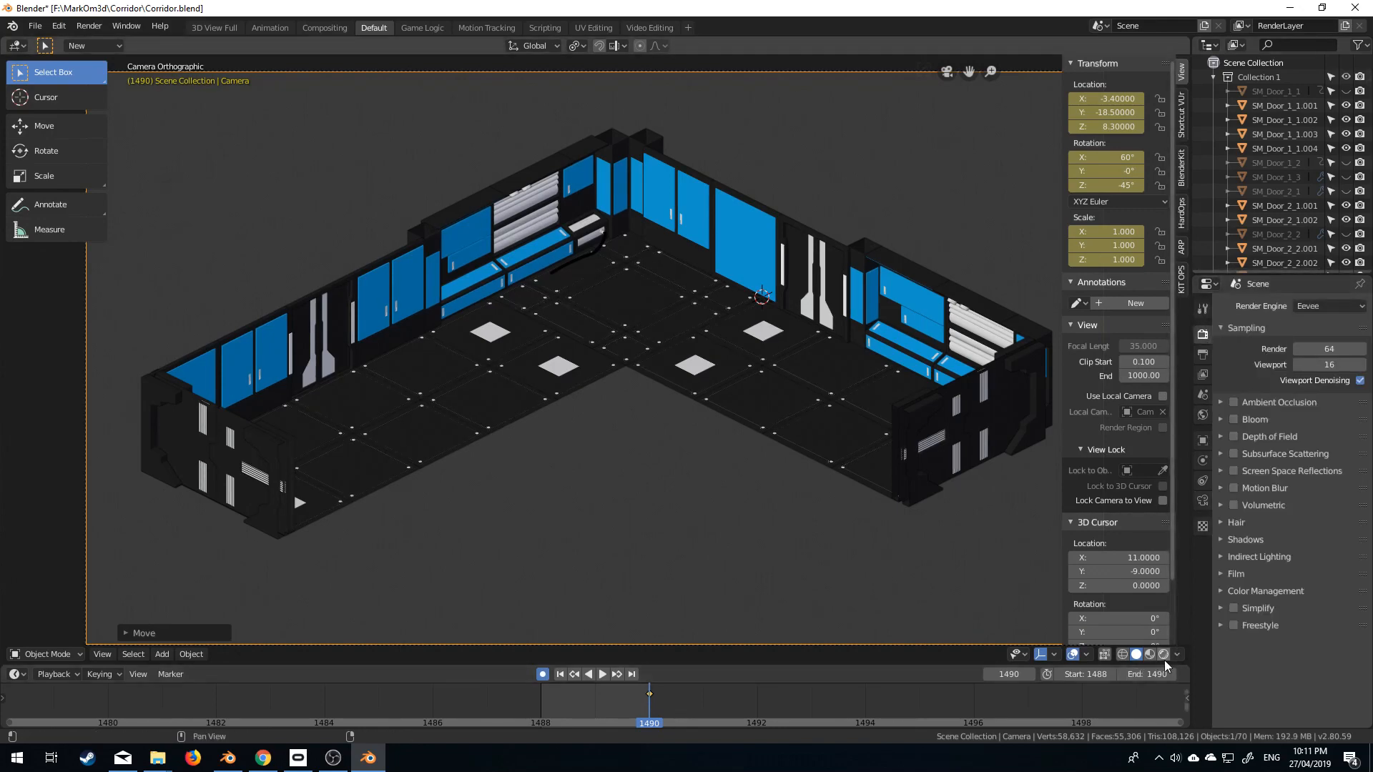
# Step: Preview the render with Bloom enabled, then switch to top orthographic view
pyautogui.click(1164, 655)
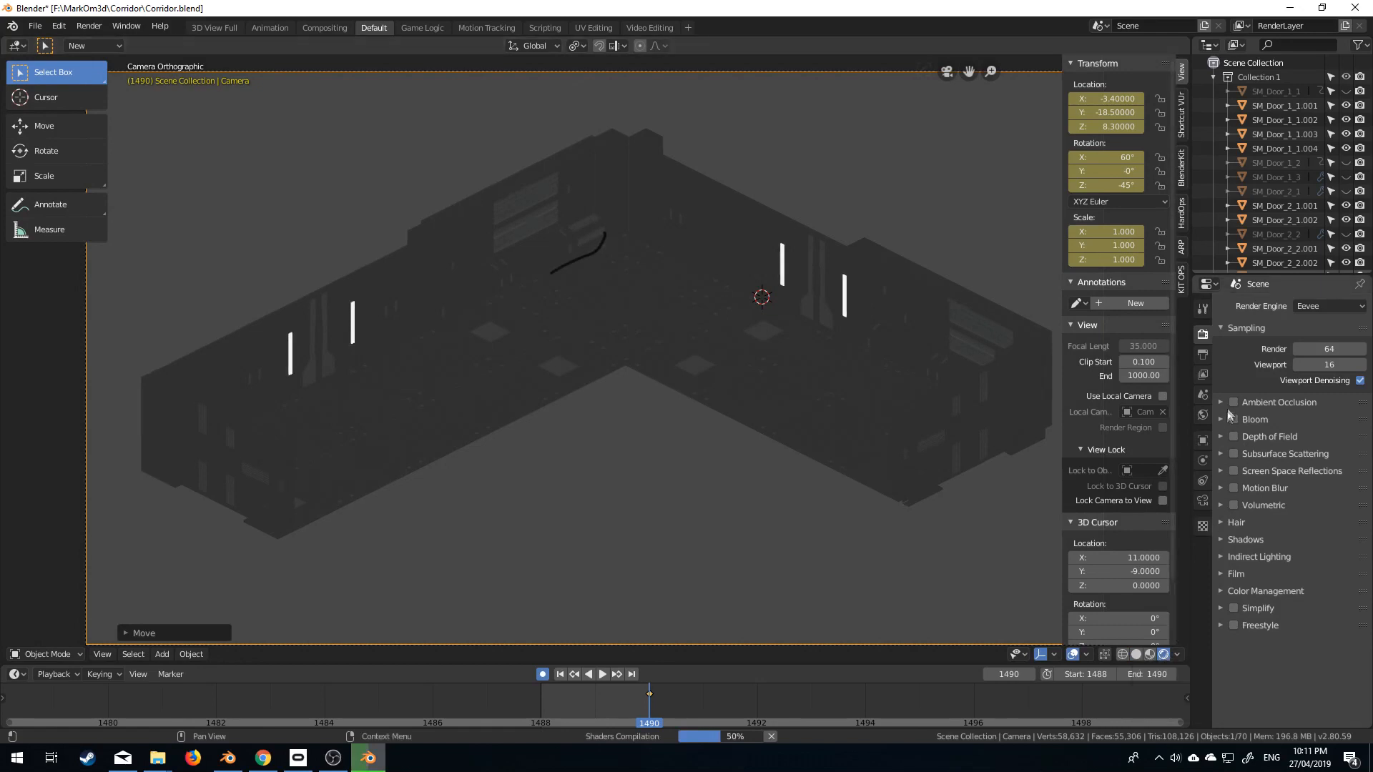
pyautogui.click(1233, 420)
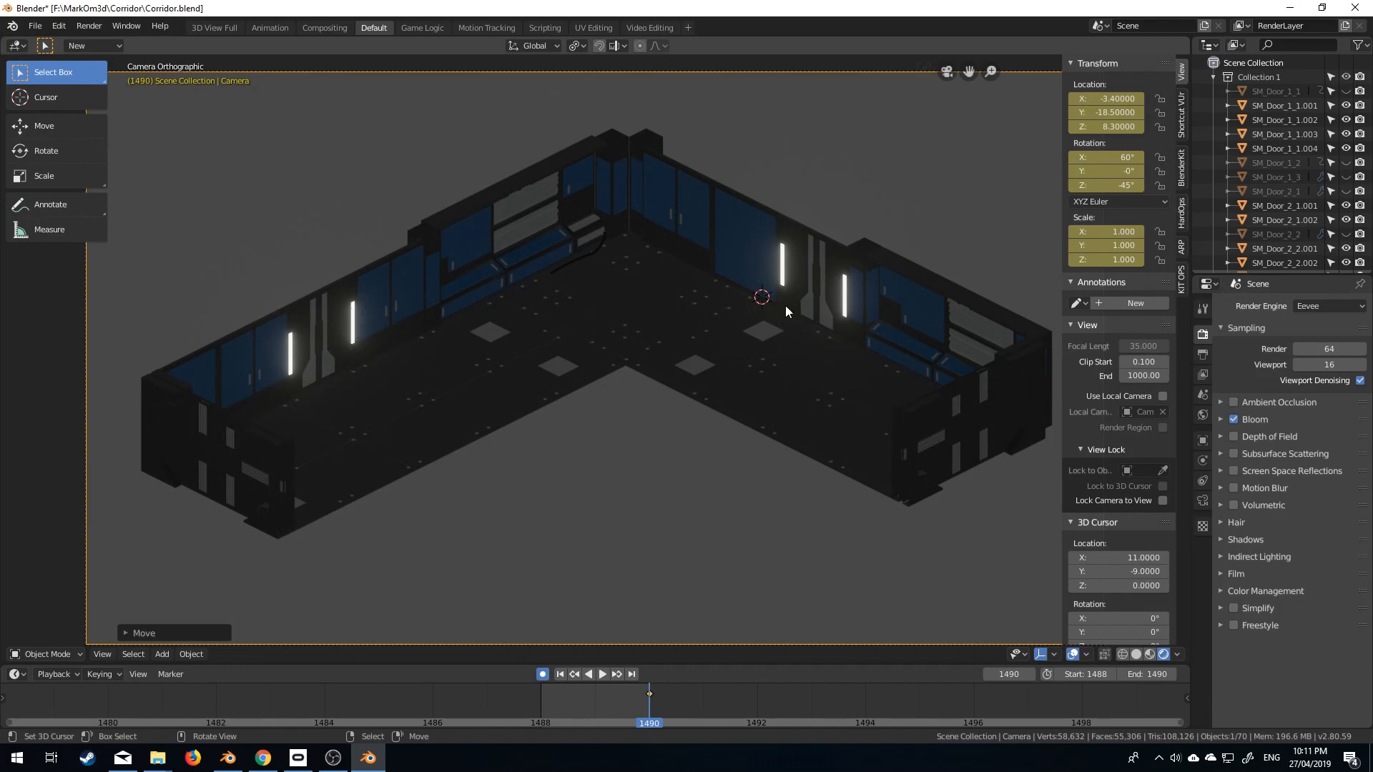
pyautogui.moveTo(670, 437)
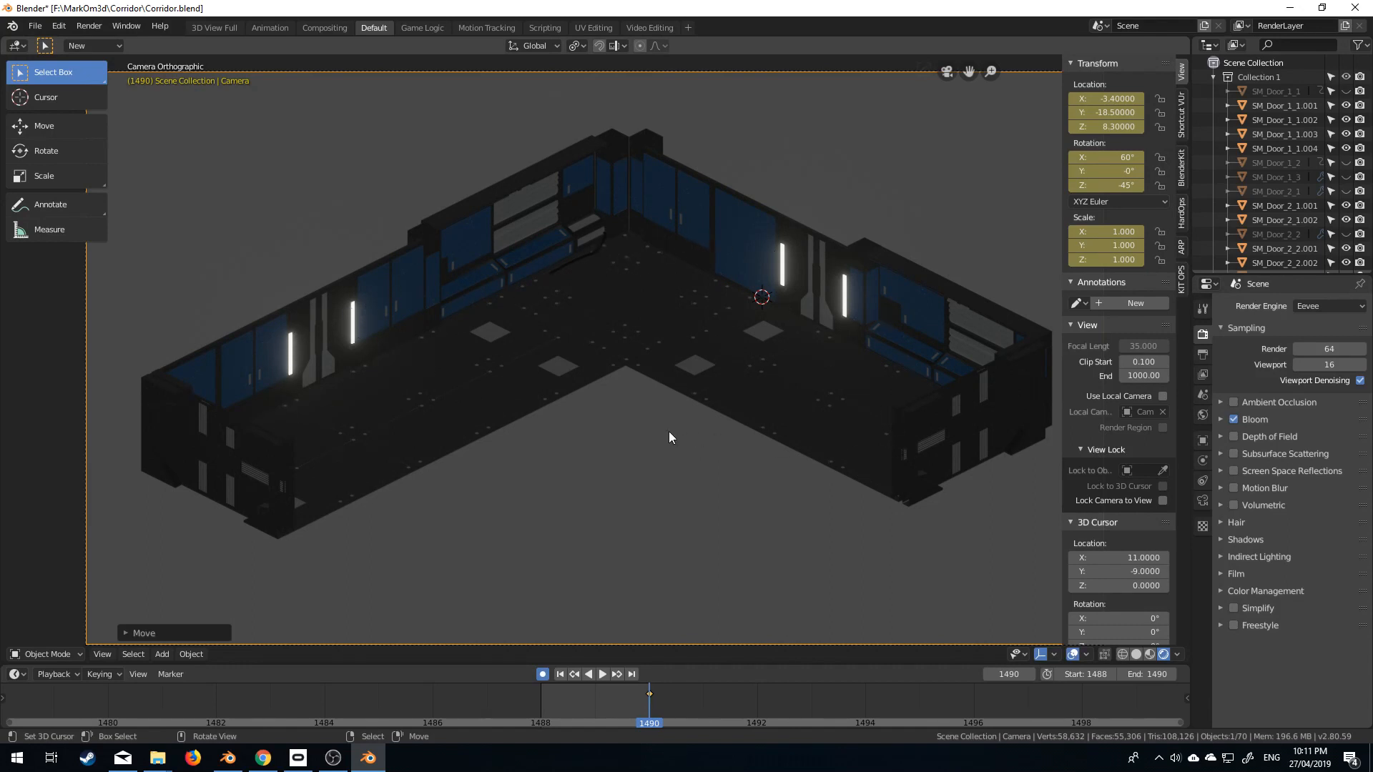
pyautogui.press('7')
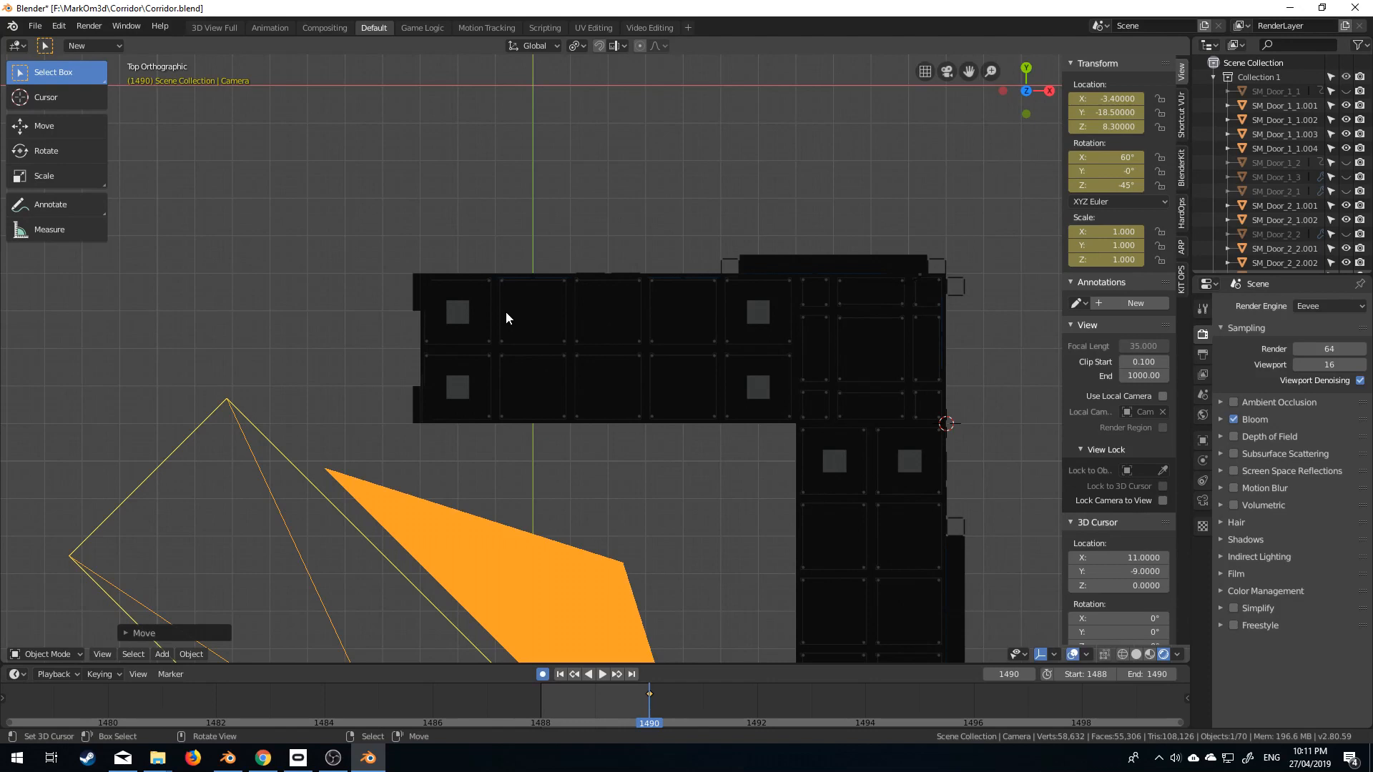
pyautogui.moveTo(559, 381)
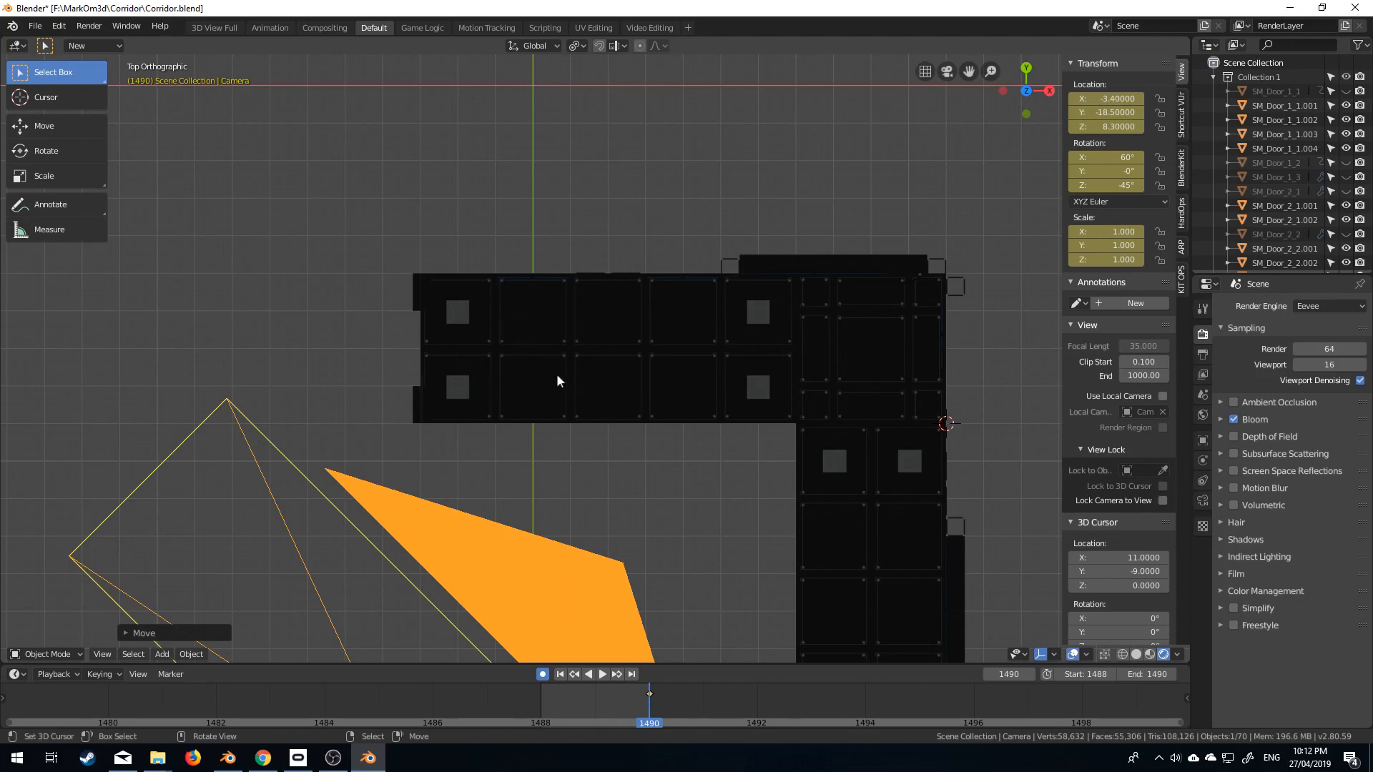
pyautogui.moveTo(526, 357)
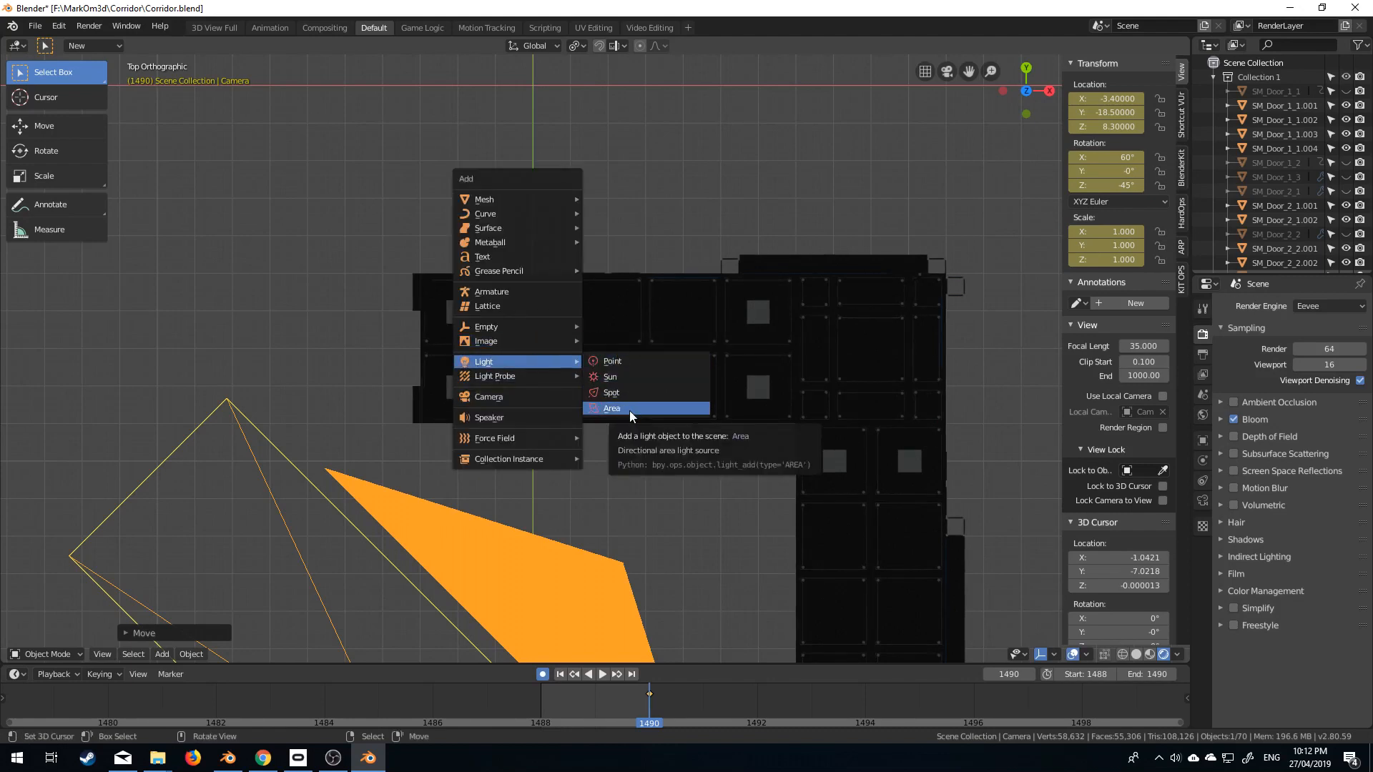
# Step: Add a power-2 area light above the corridor's near end and view it from the top
pyautogui.click(612, 409)
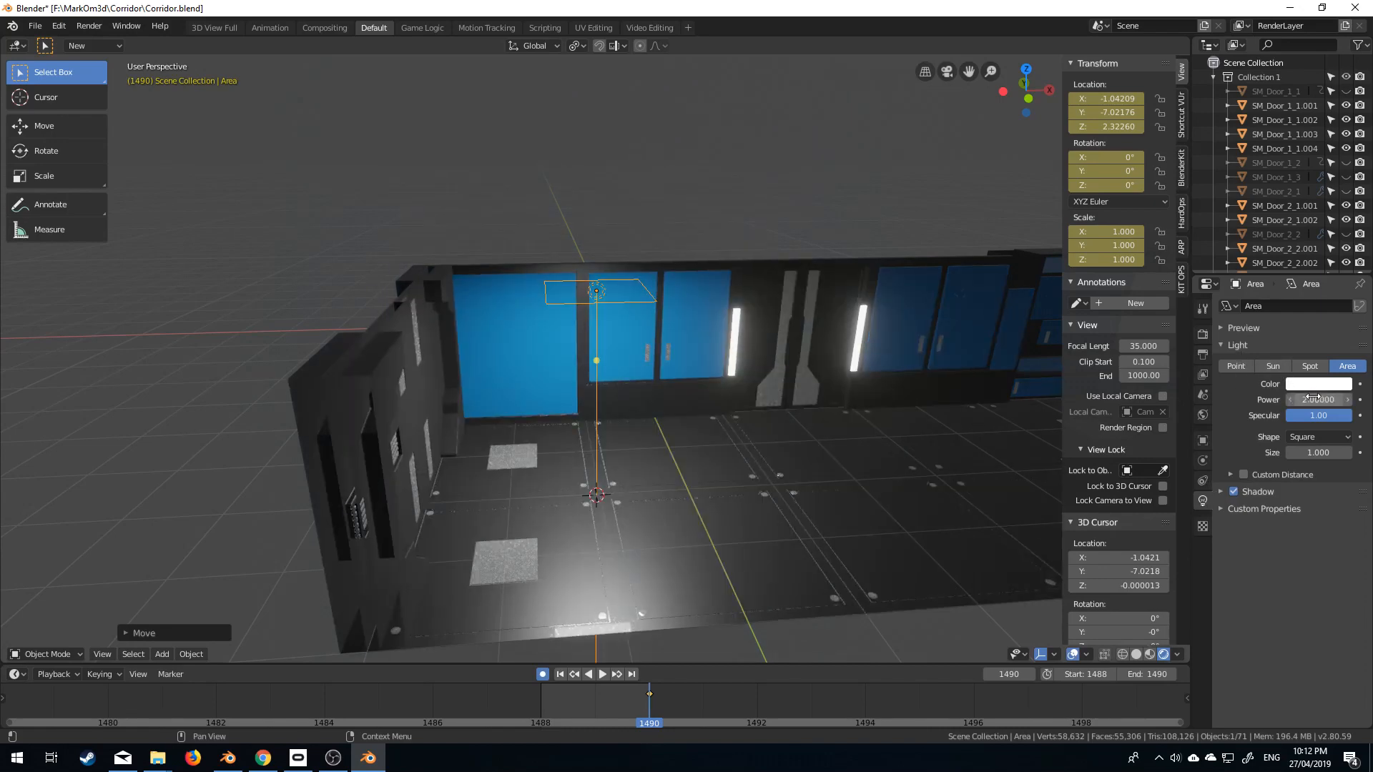
pyautogui.press('KP_7')
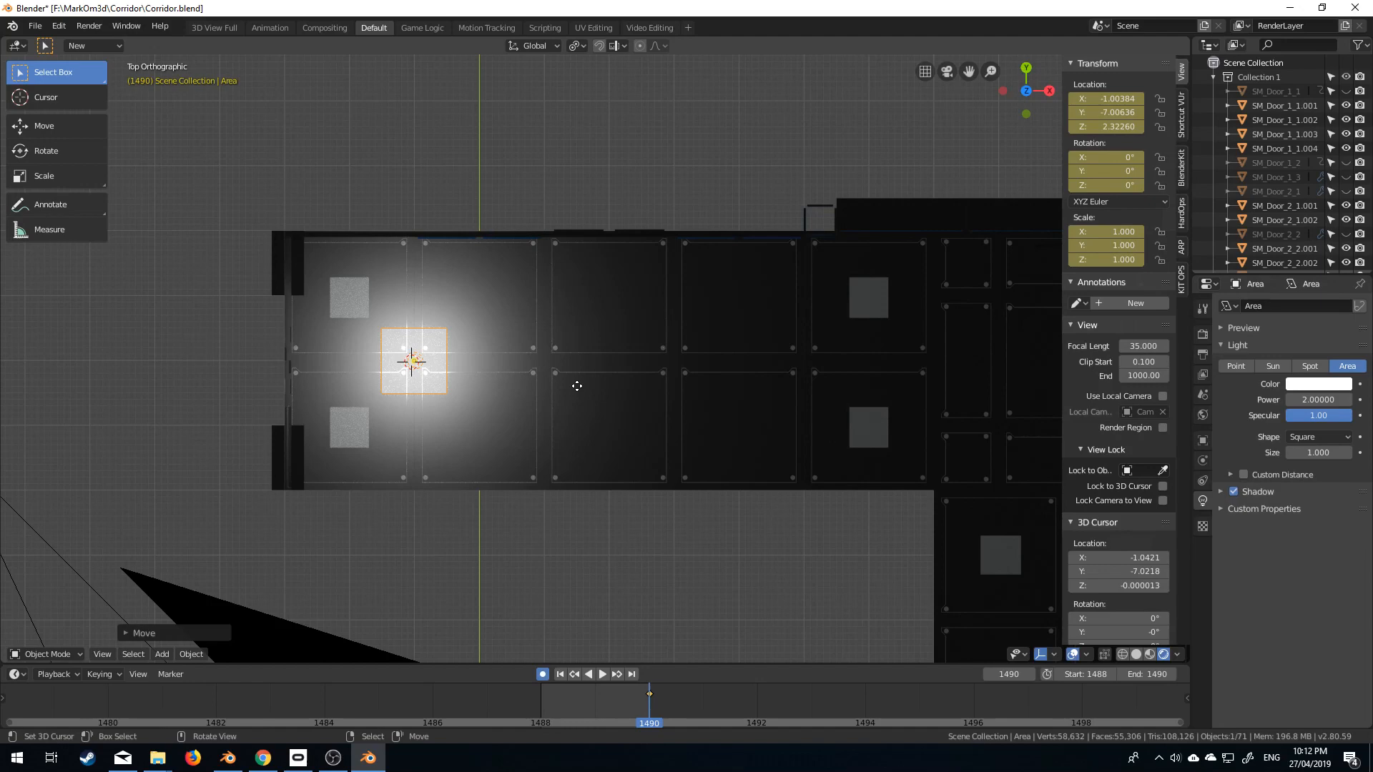
# Step: Place two copies of the area light further along the corridor
pyautogui.moveTo(414, 362); pyautogui.dragTo(659, 362)
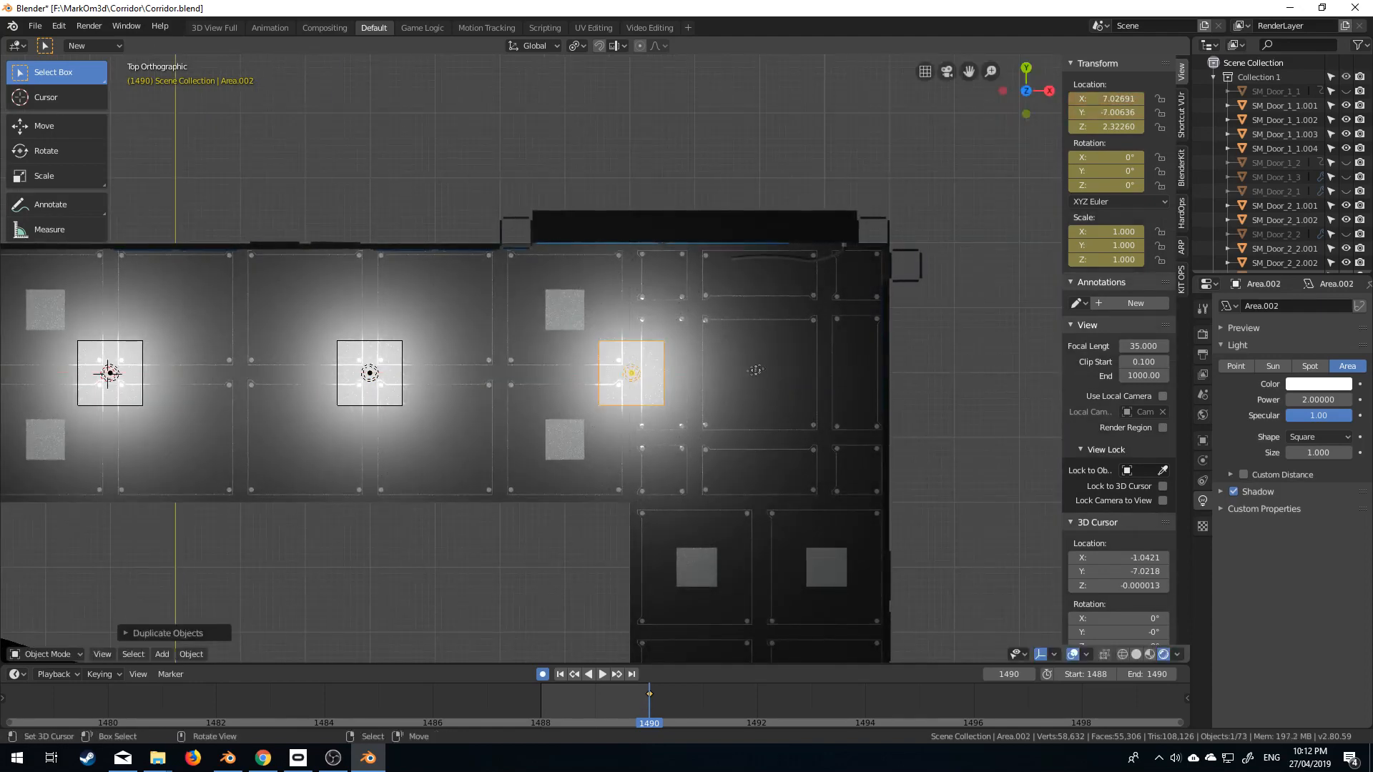
pyautogui.moveTo(631, 372); pyautogui.dragTo(761, 372)
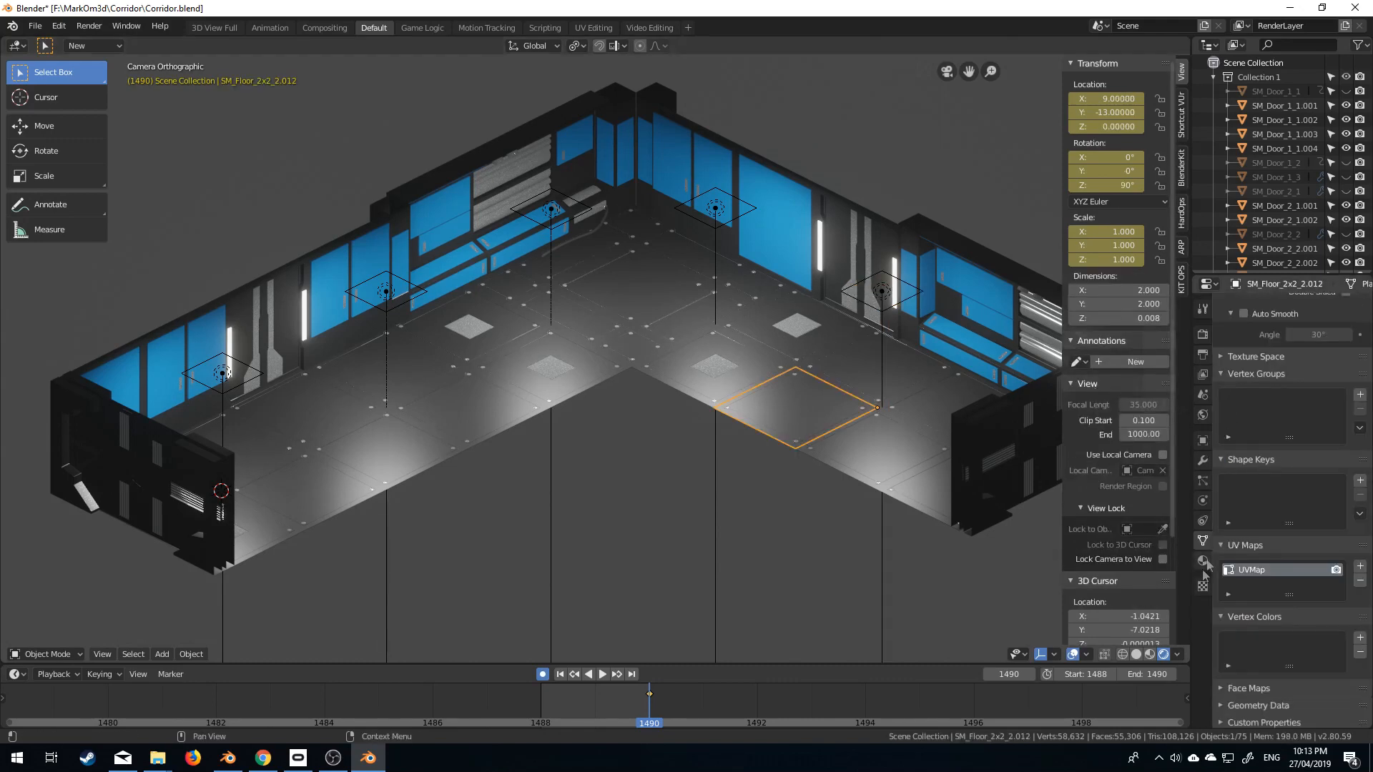
# Step: Show the floor tile's Mat_Steel material and open its nodes in the Shader Editor
pyautogui.click(1203, 562)
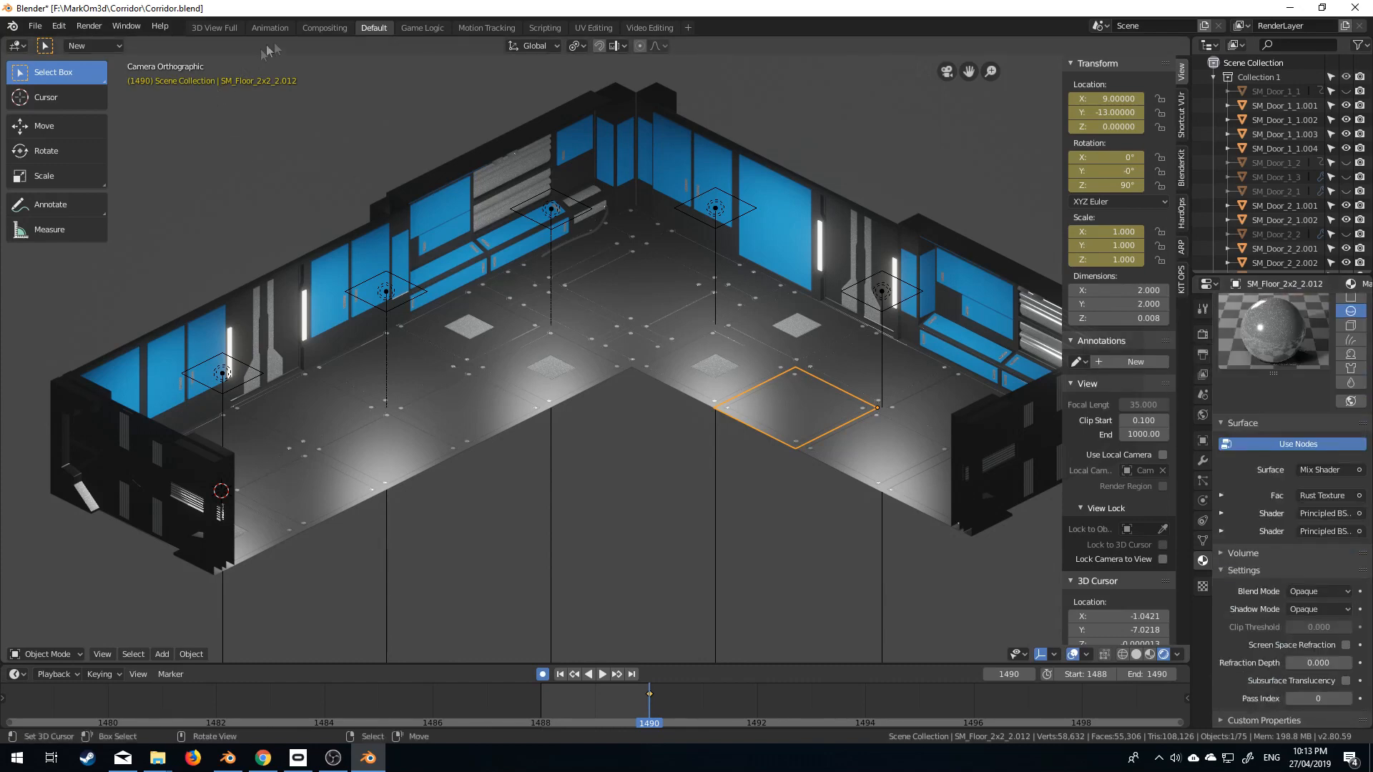
pyautogui.click(324, 27)
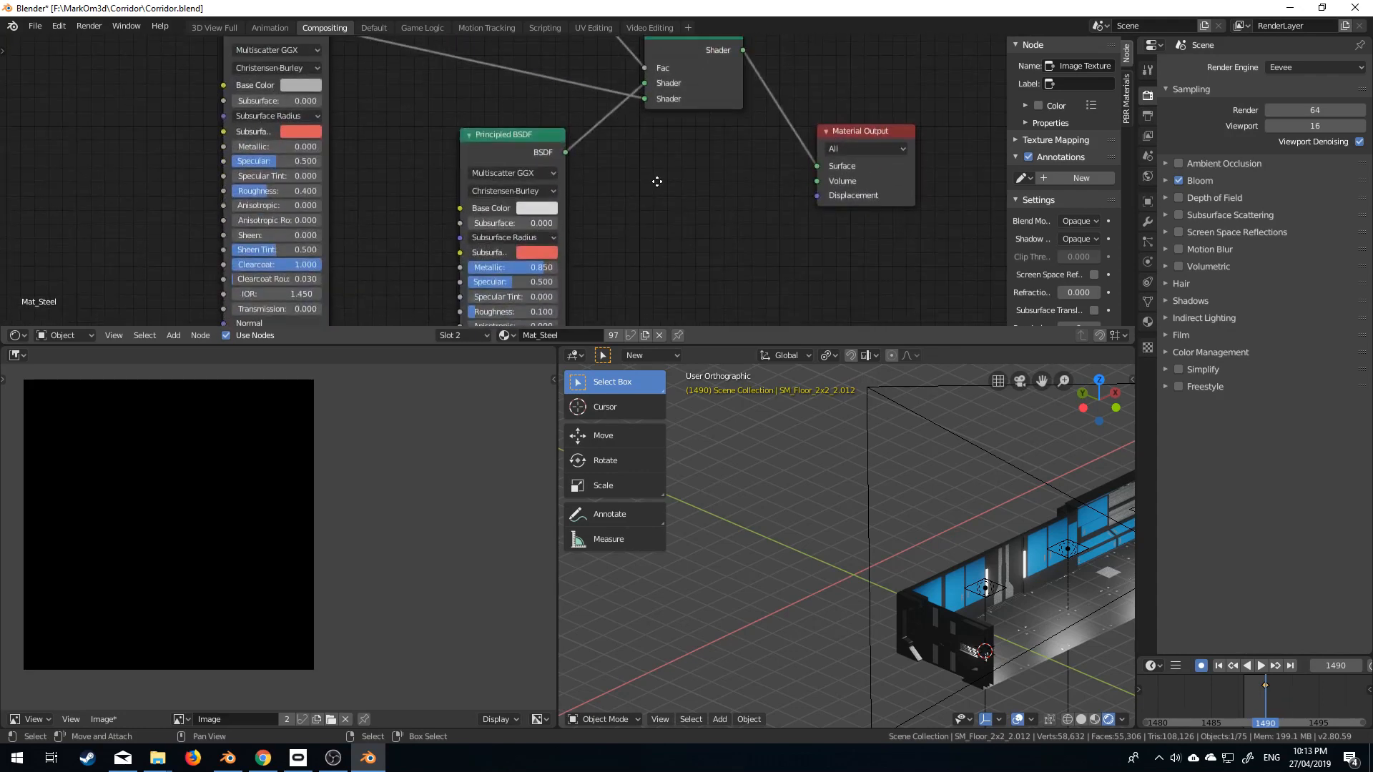
pyautogui.moveTo(633, 242)
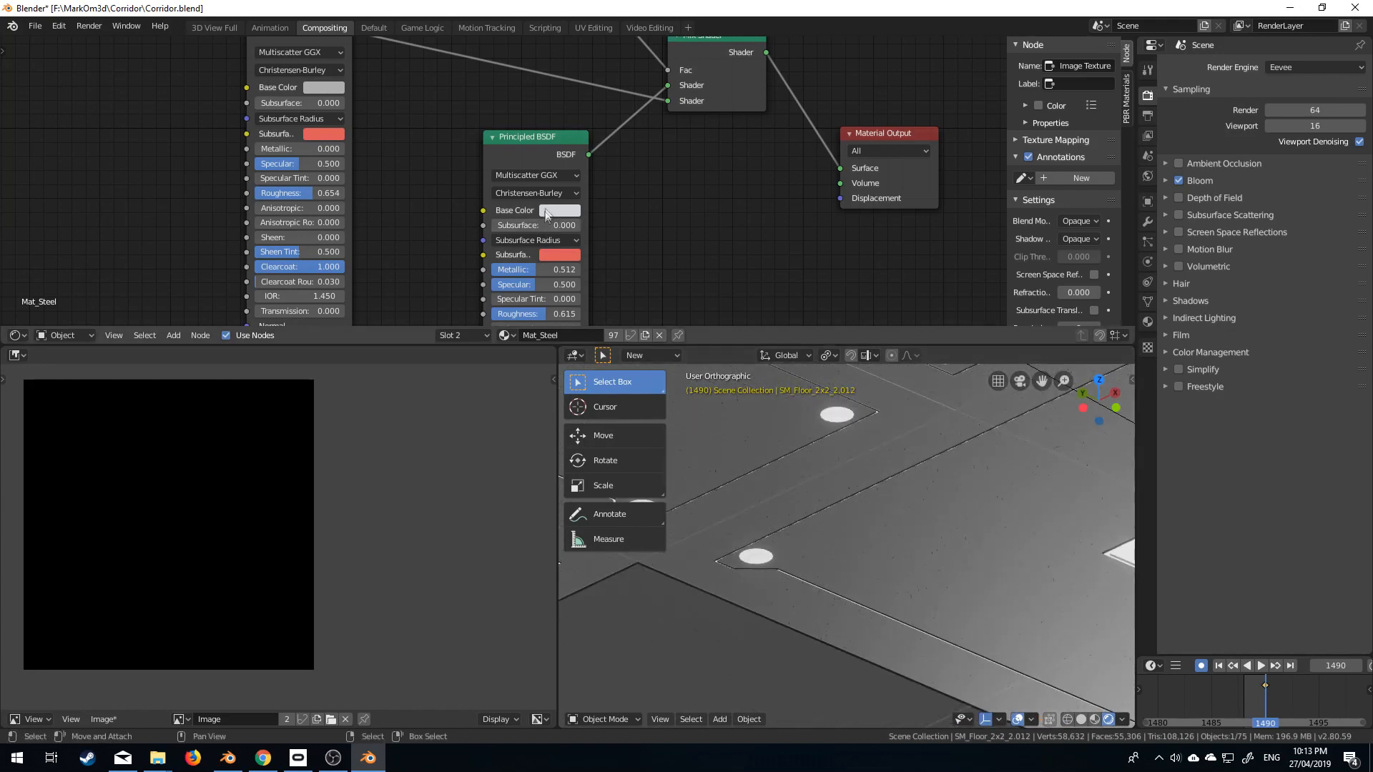
# Step: Set Mat_Steel roughness to 0.654 and 0.615, metallic 0.512, then select the carbon tile
pyautogui.click(560, 210)
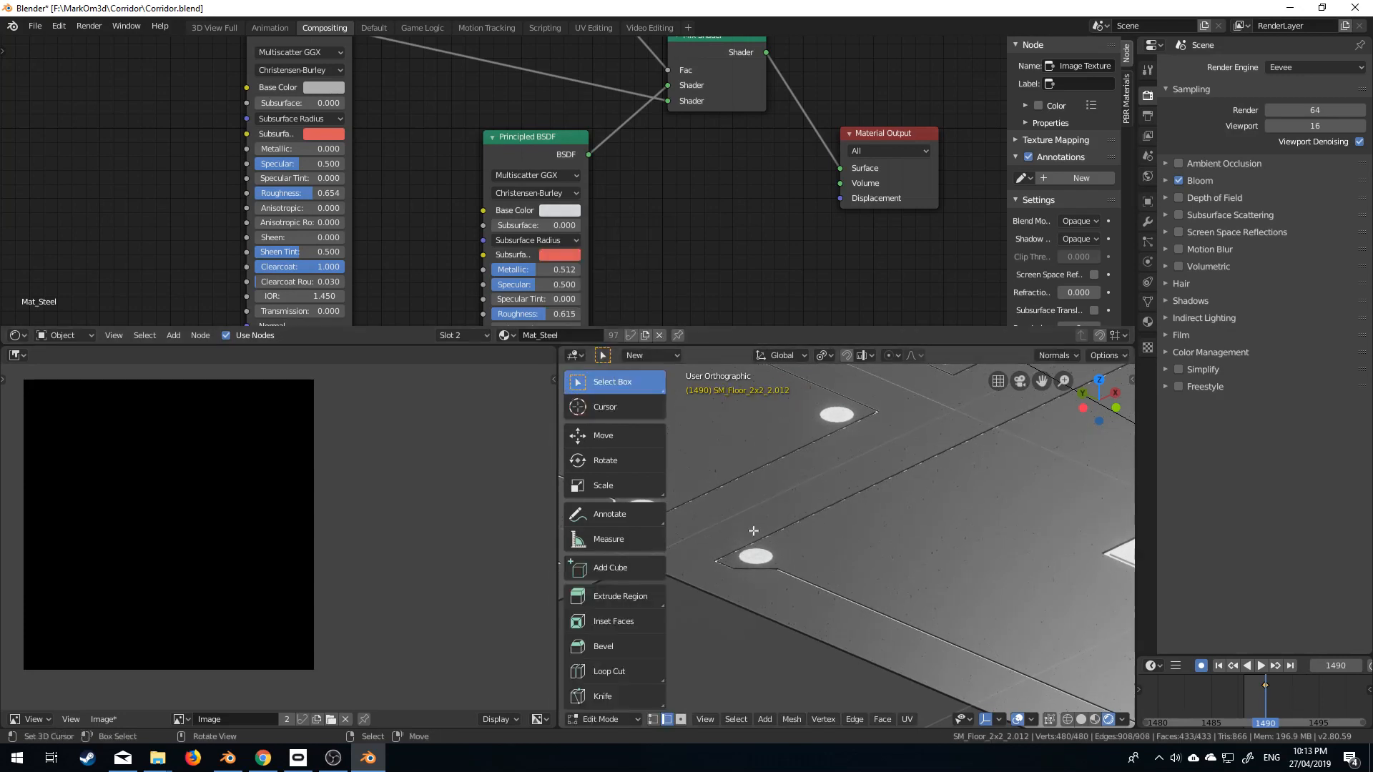
pyautogui.click(508, 335)
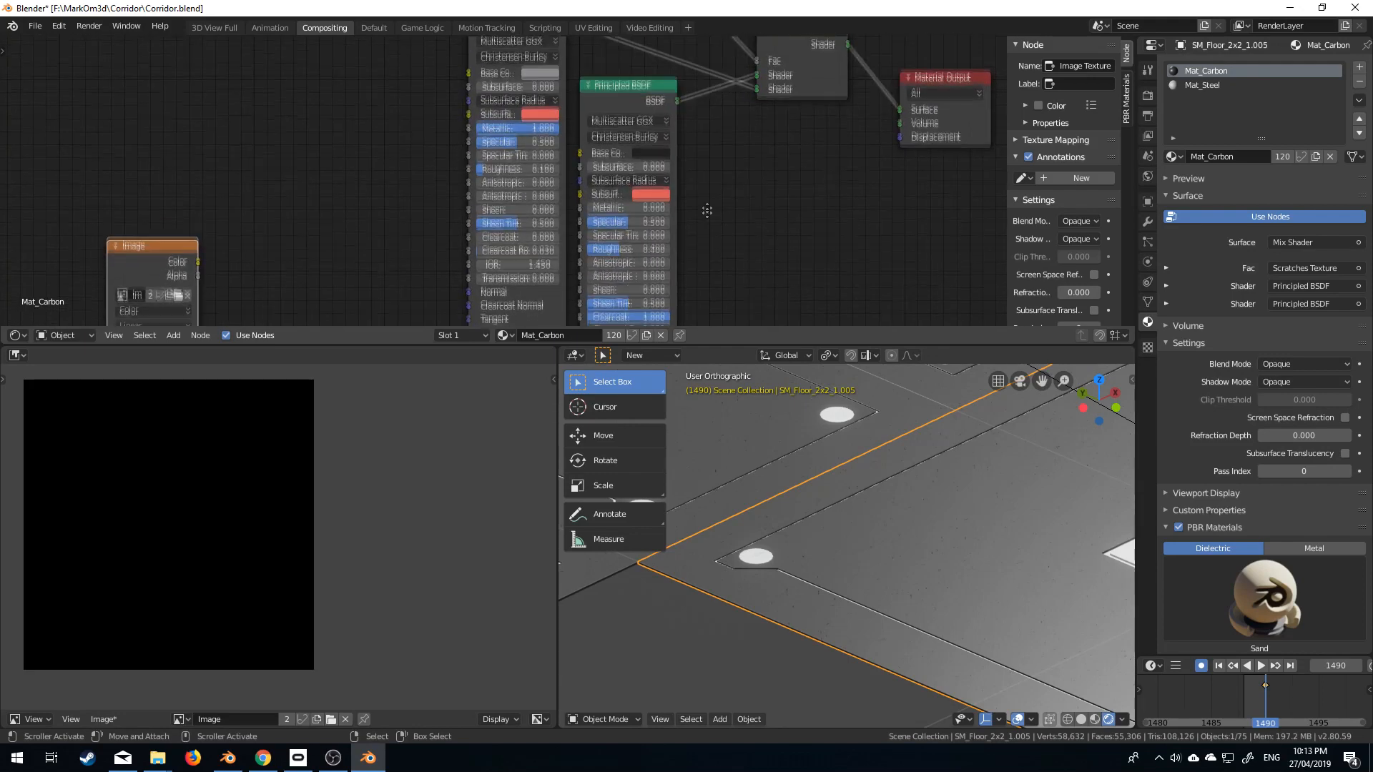
# Step: Raise Mat_Carbon's Principled BSDF roughness to 0.608 and 0.715, lower specular to 0.238
pyautogui.scroll(-3)
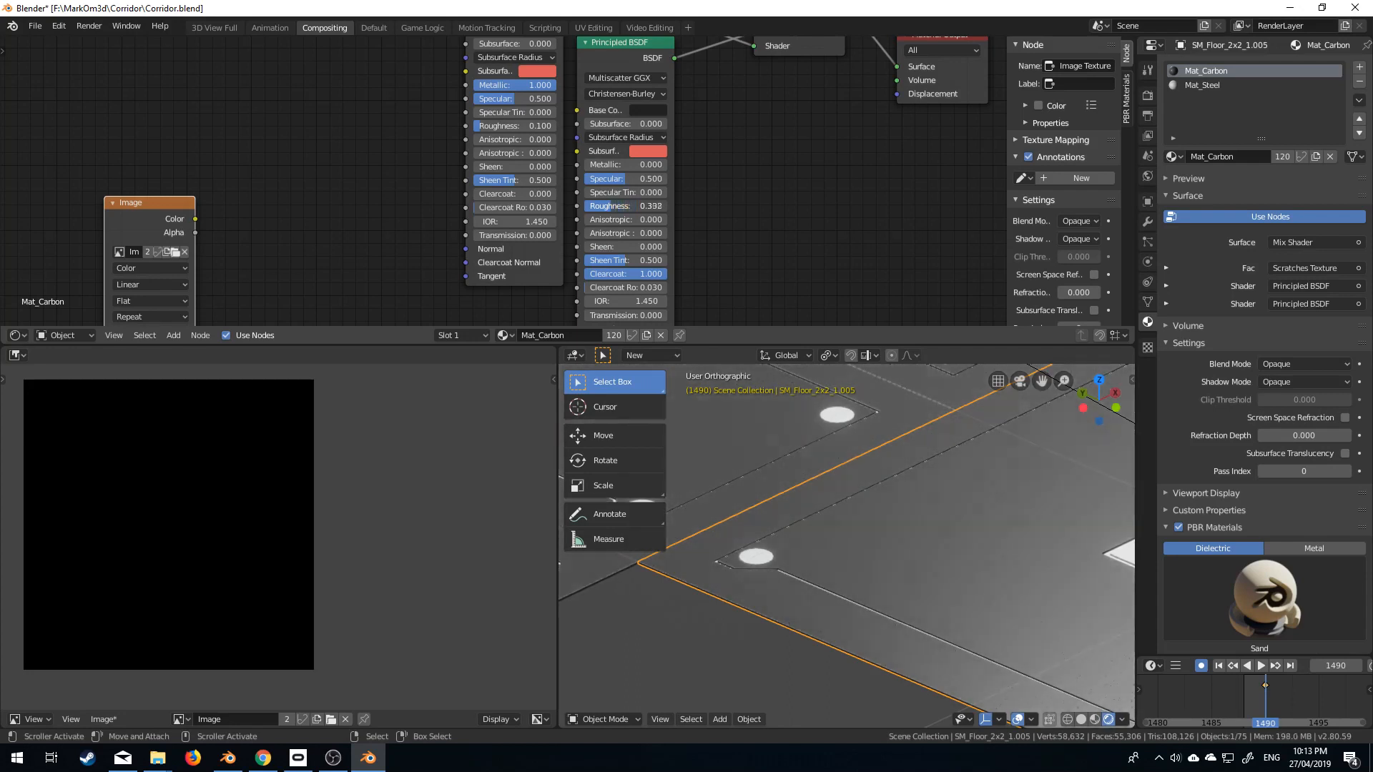
pyautogui.click(626, 206)
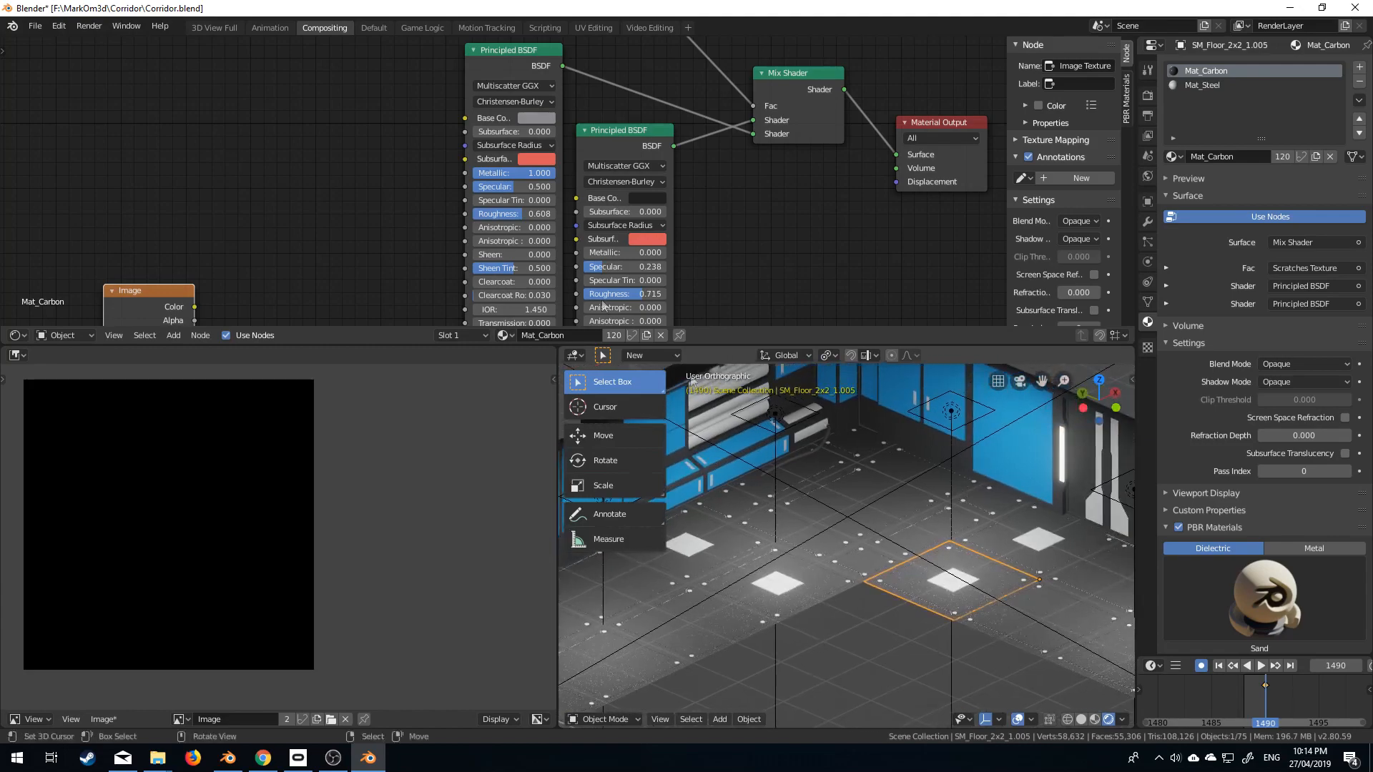
pyautogui.click(373, 27)
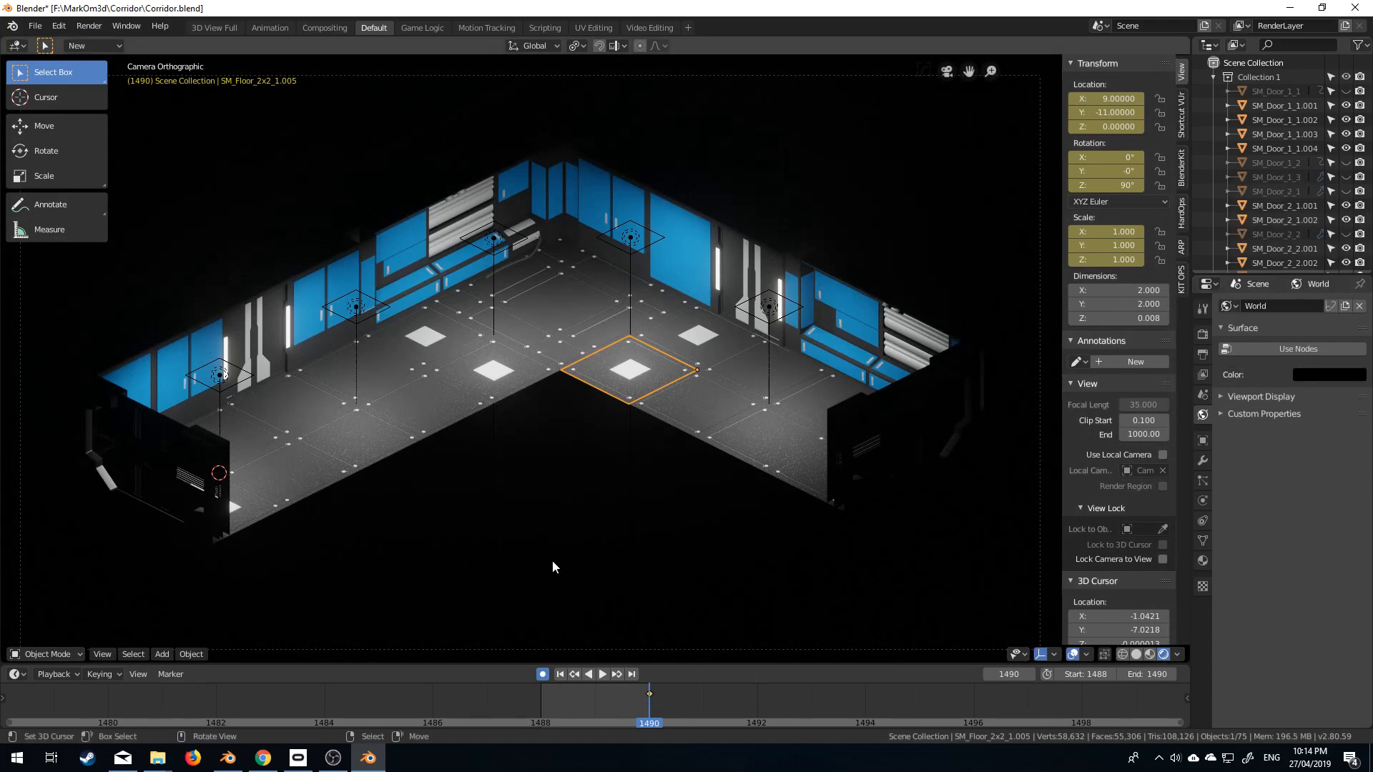
pyautogui.moveTo(521, 573)
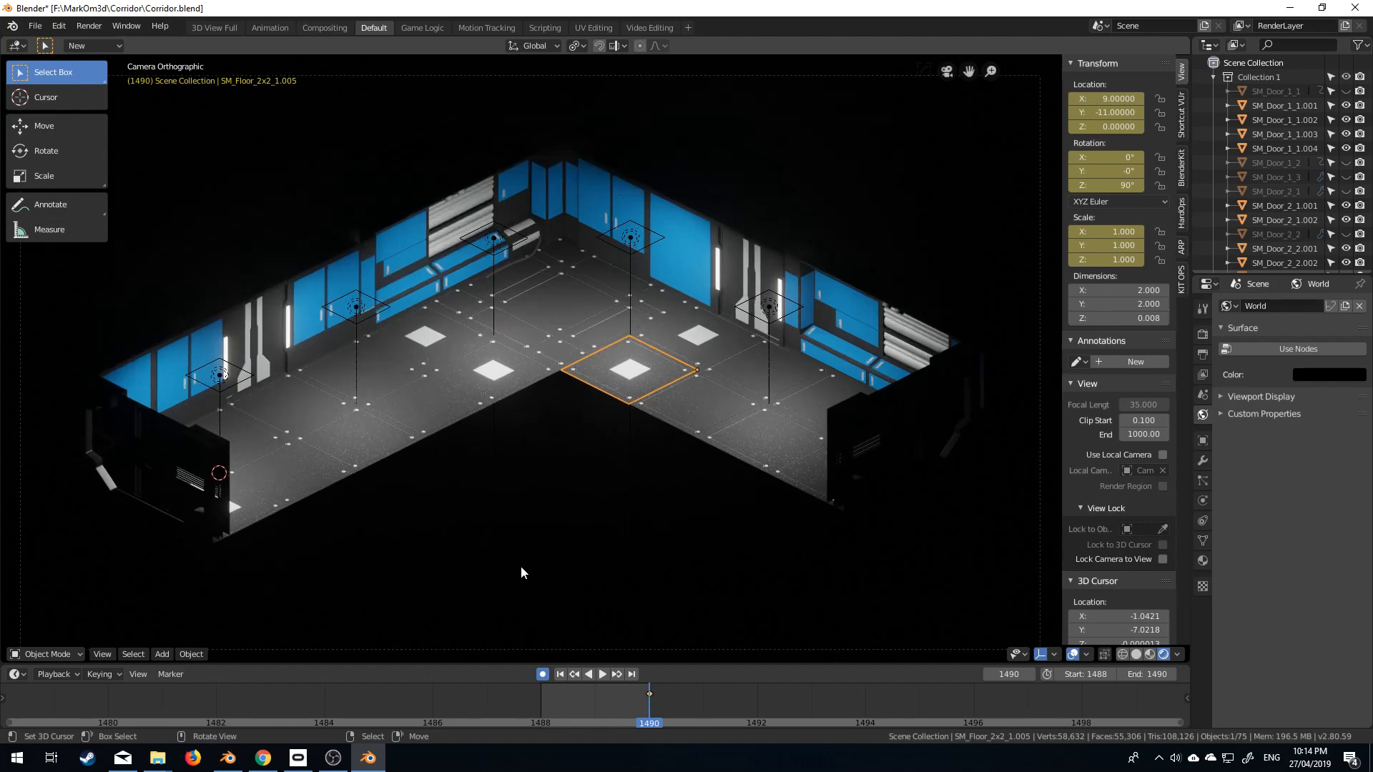